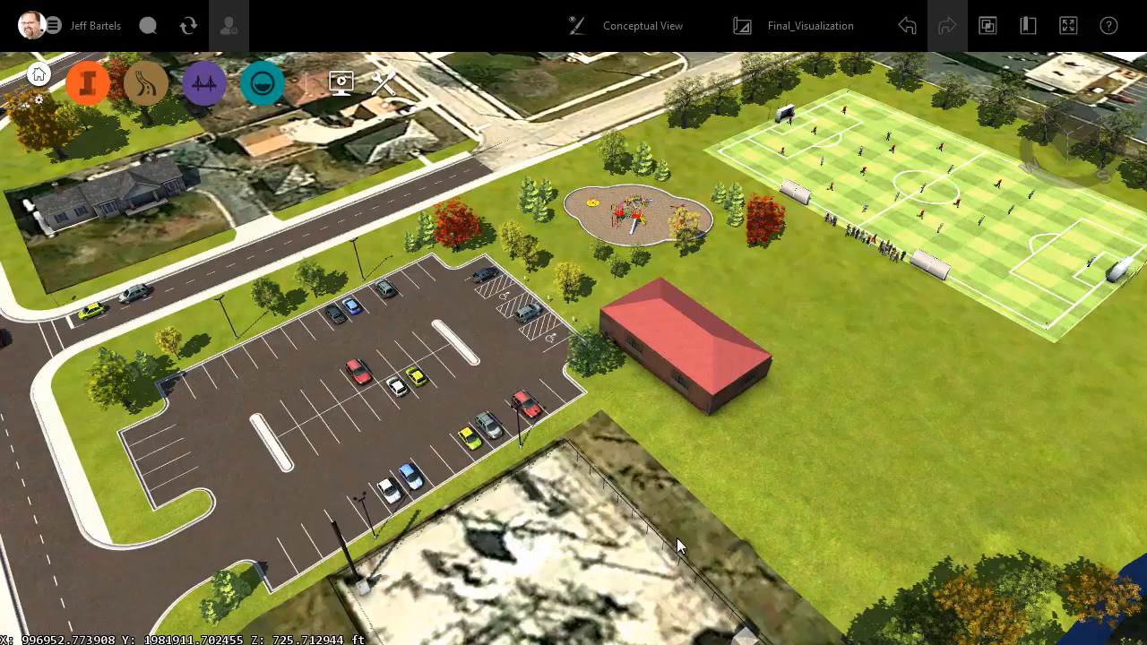
Step: Open the Storyboard Creator showing the existing Orbit and Crane down animations
left_click(340, 83)
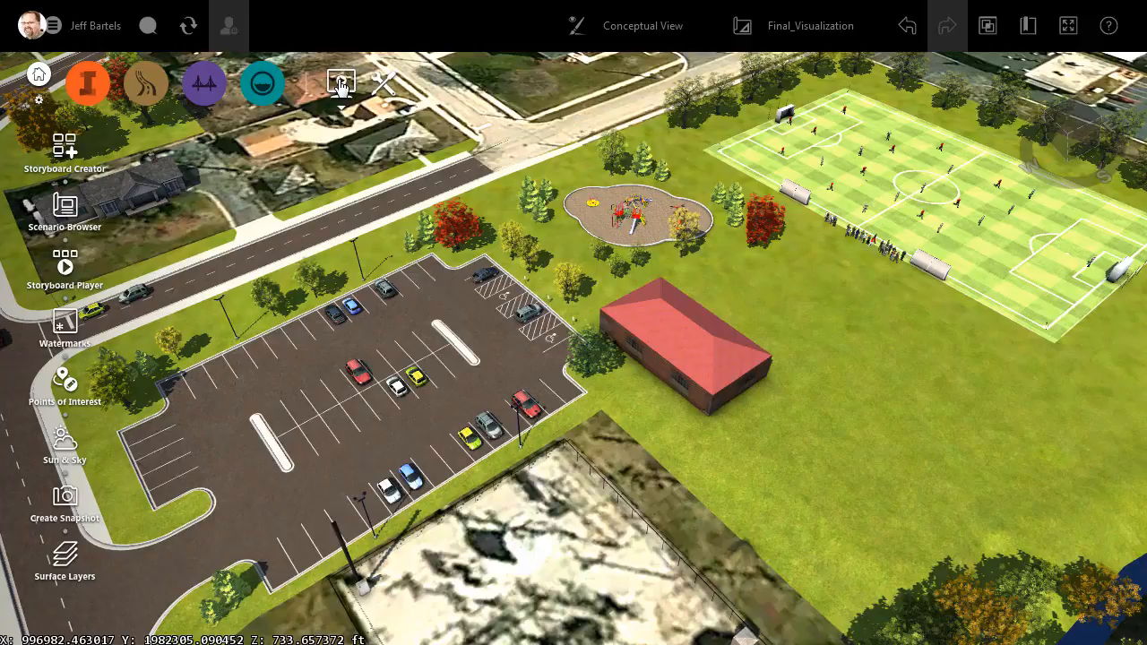
left_click(64, 143)
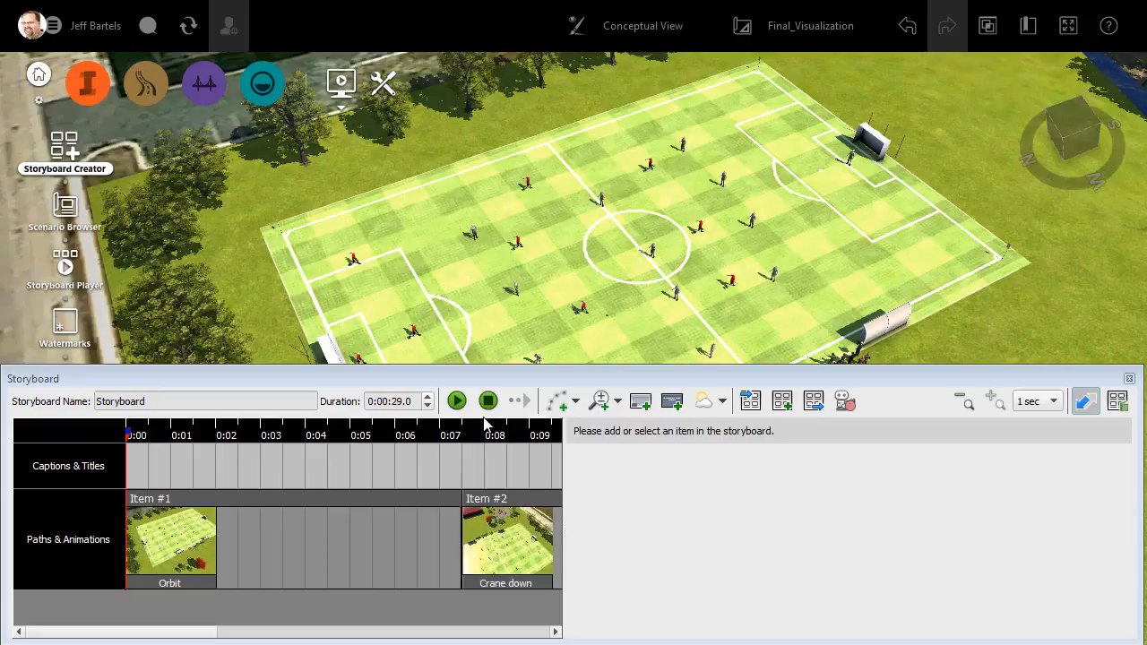
left_click(455, 402)
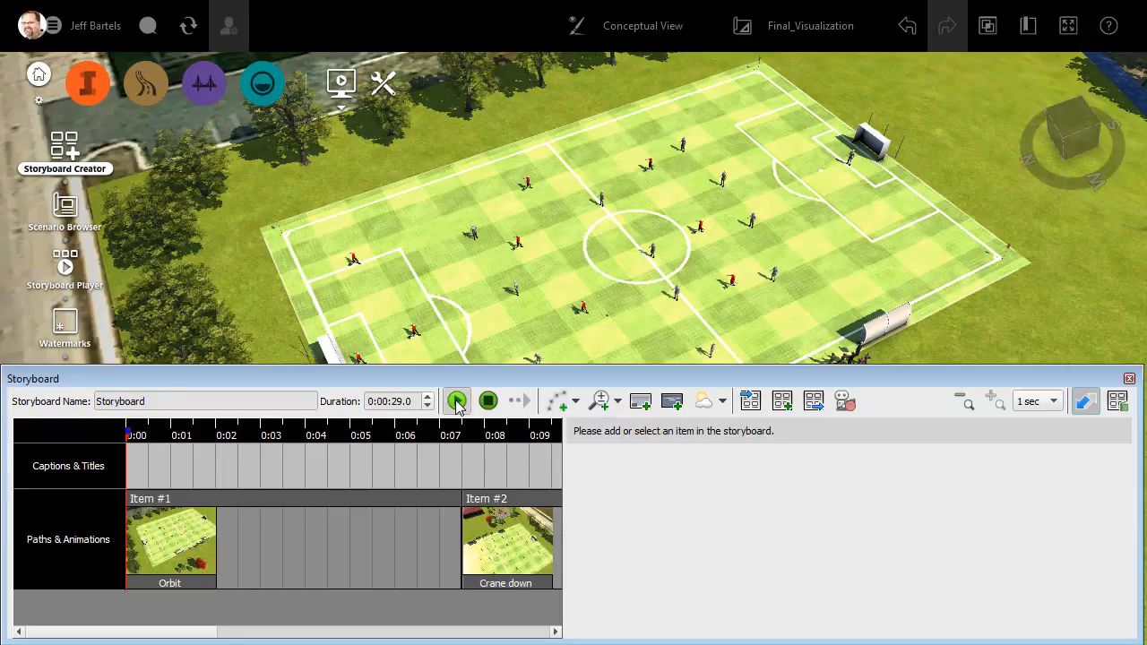
left_click(455, 401)
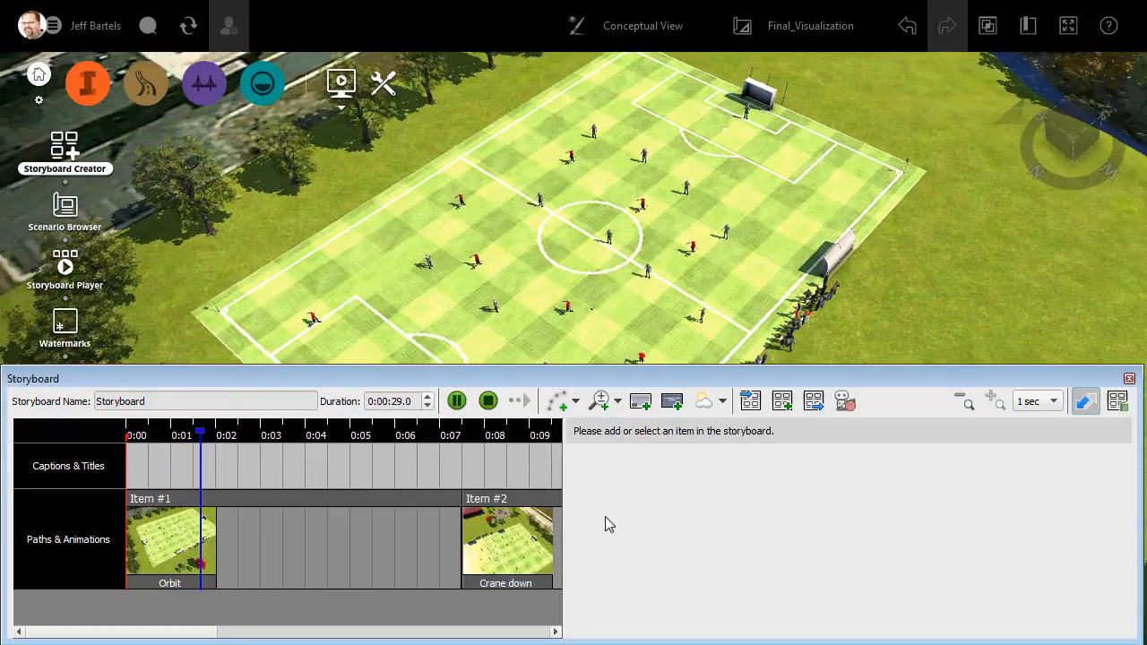
left_click(455, 402)
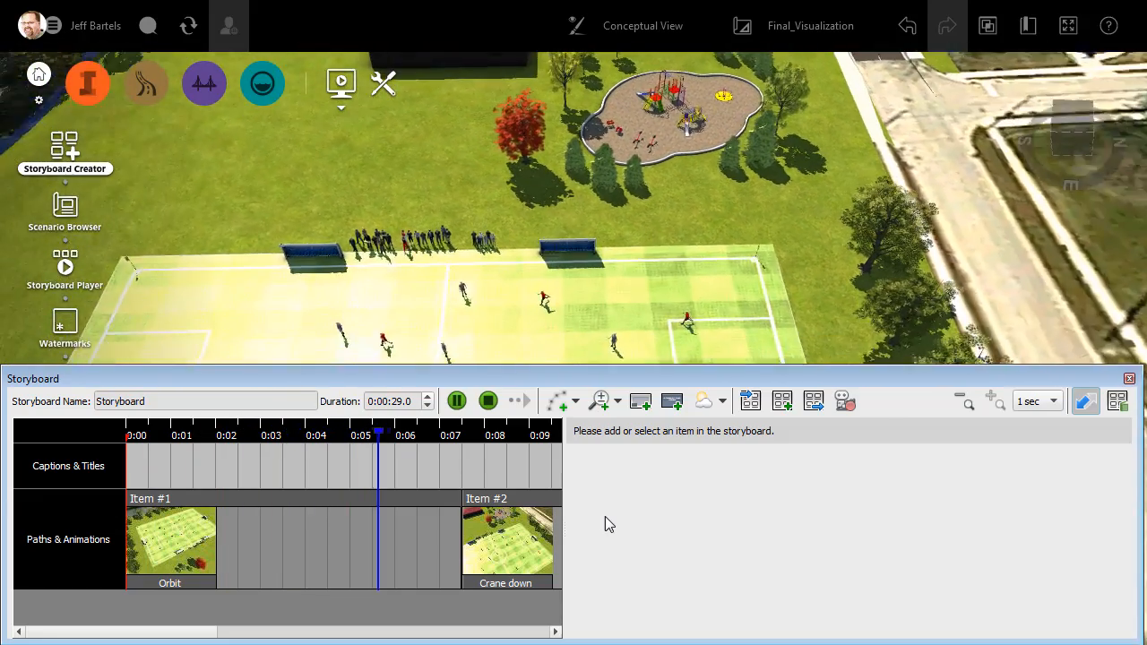
left_click(456, 402)
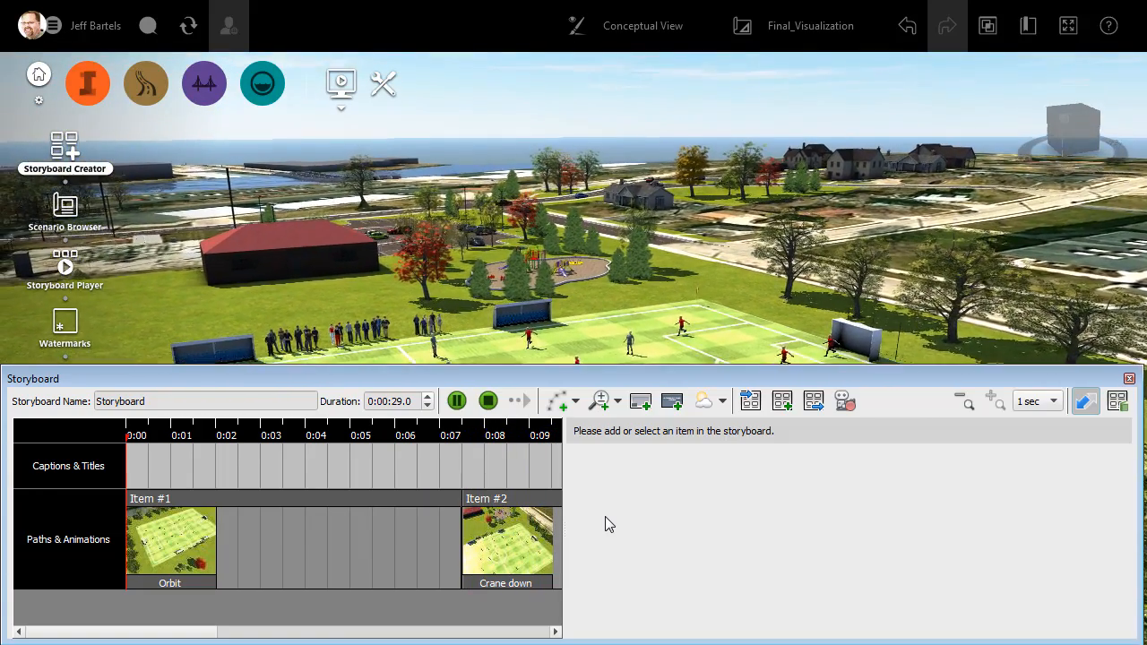
left_click(487, 402)
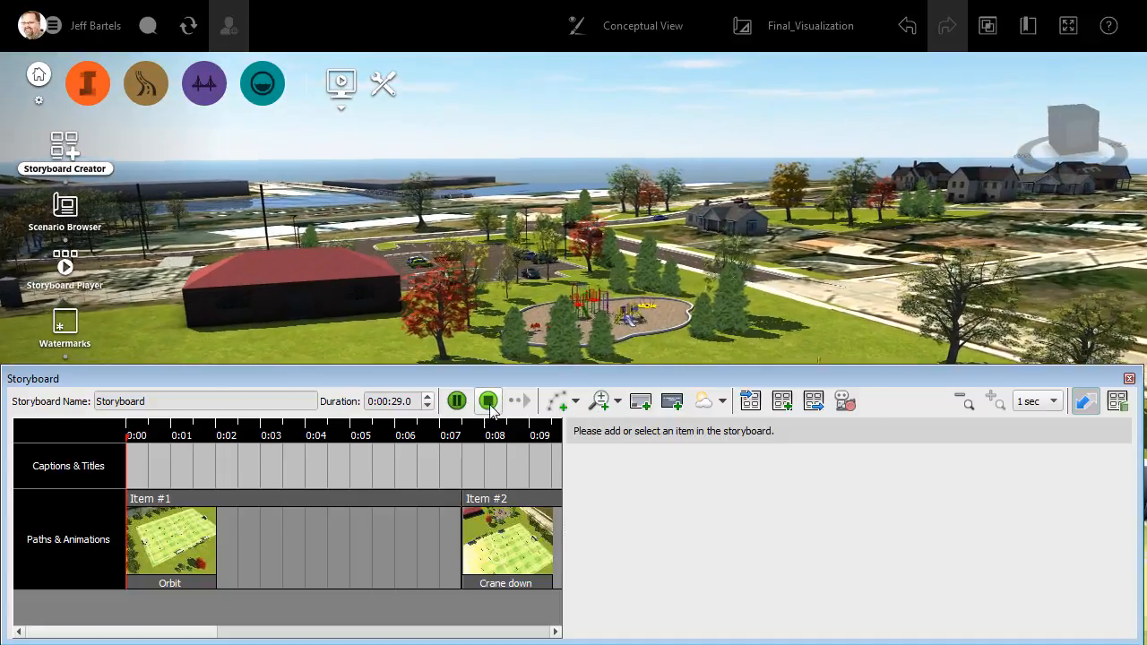
left_click(488, 402)
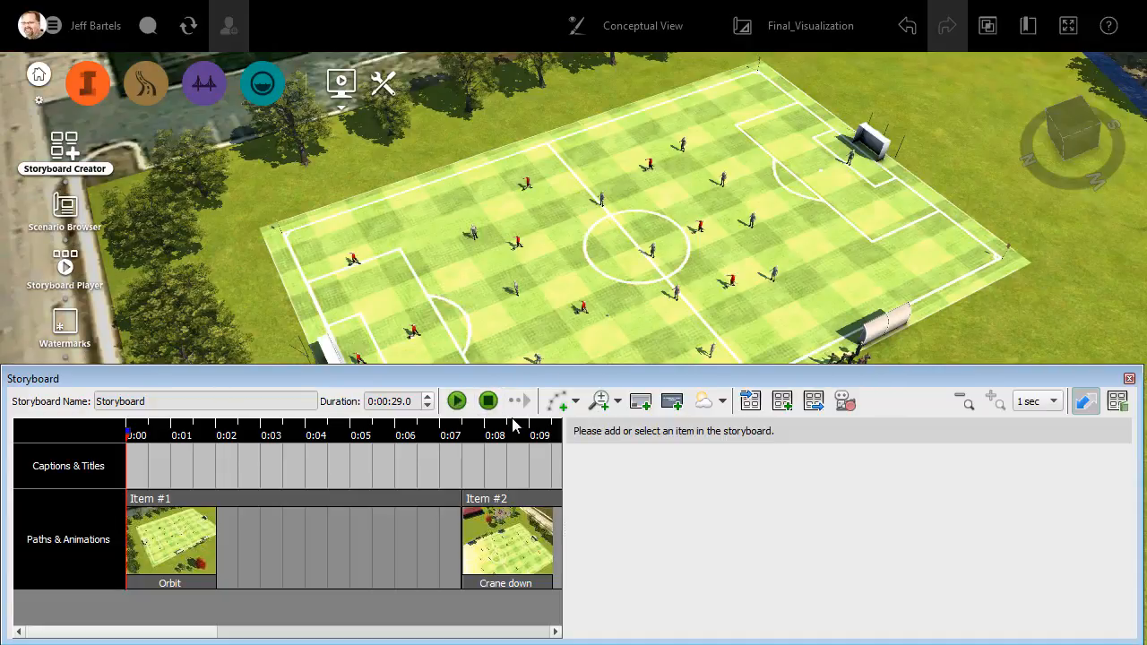
mouse_move(624, 527)
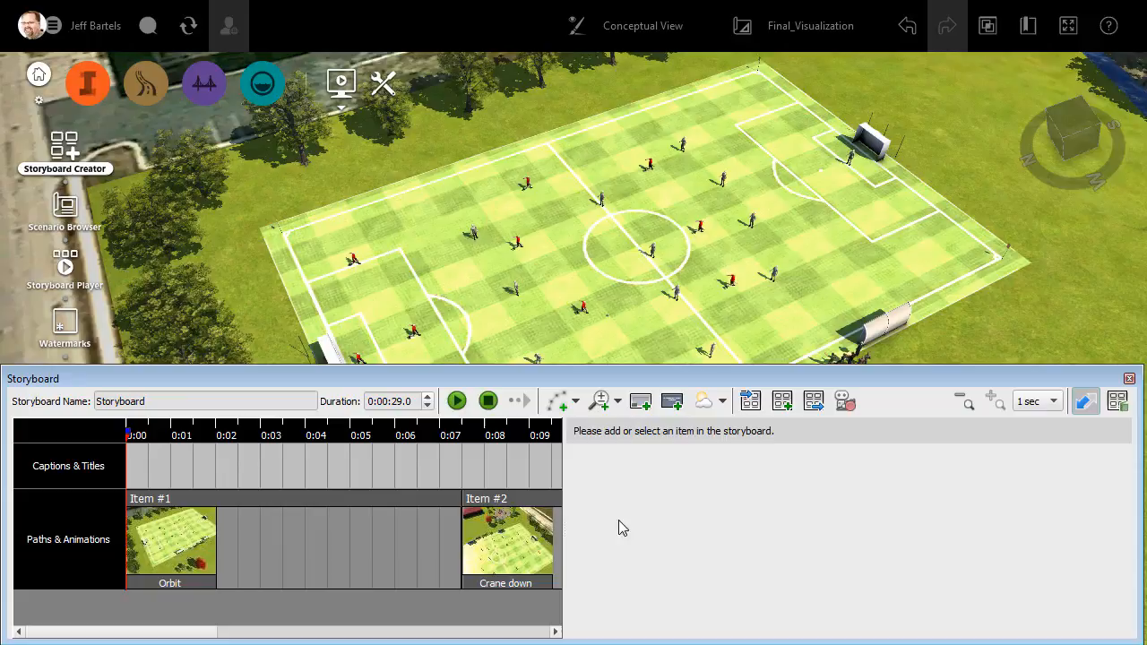
mouse_move(670, 401)
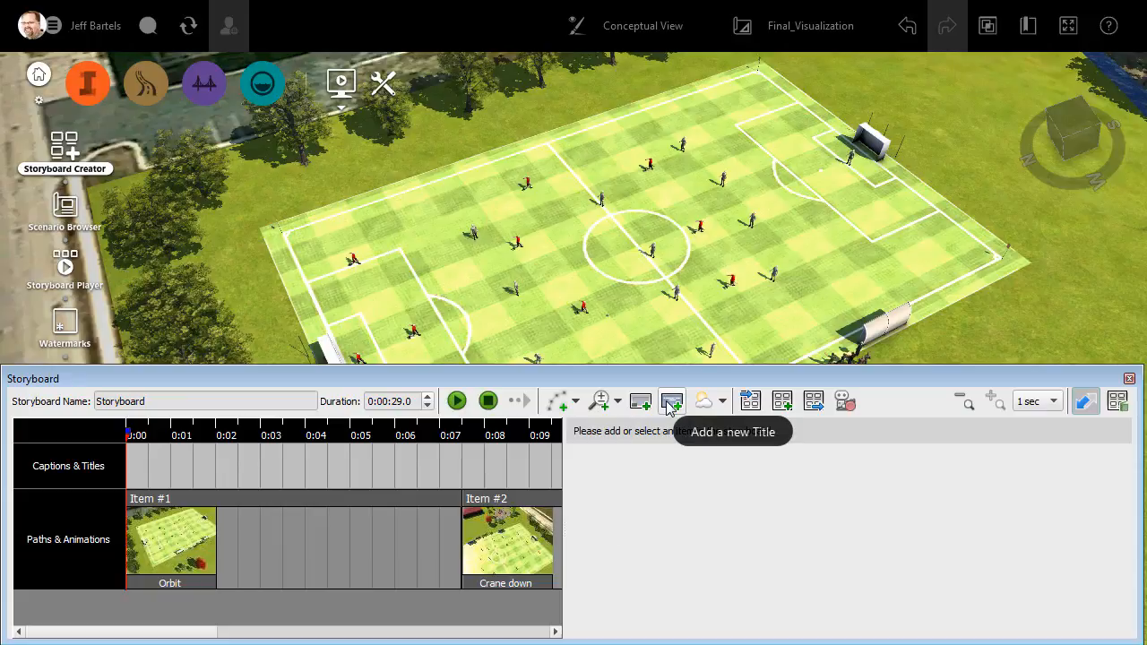
mouse_move(201, 462)
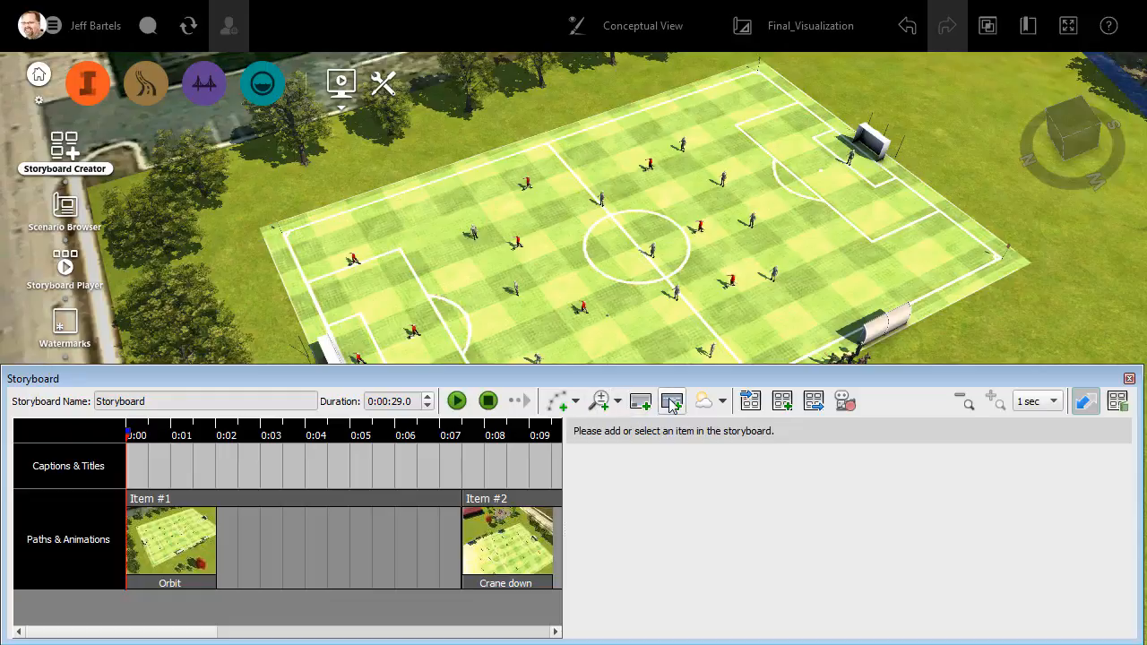
Step: Add a three-second 'Your title' full-screen title and preview it over the scene
left_click(671, 402)
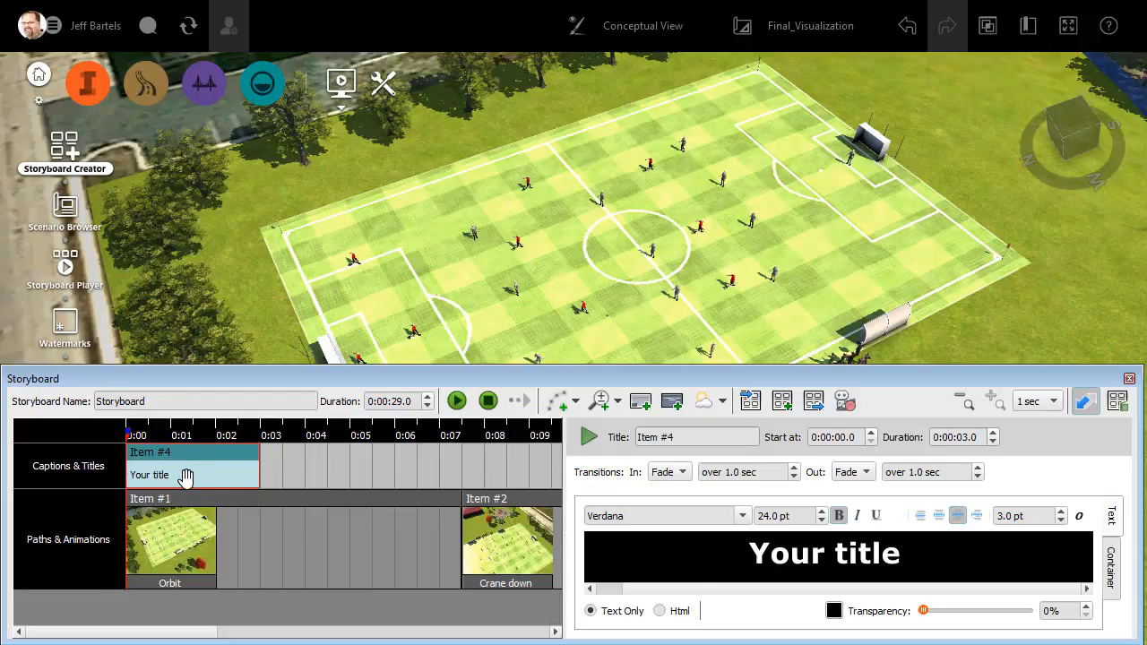
mouse_move(179, 536)
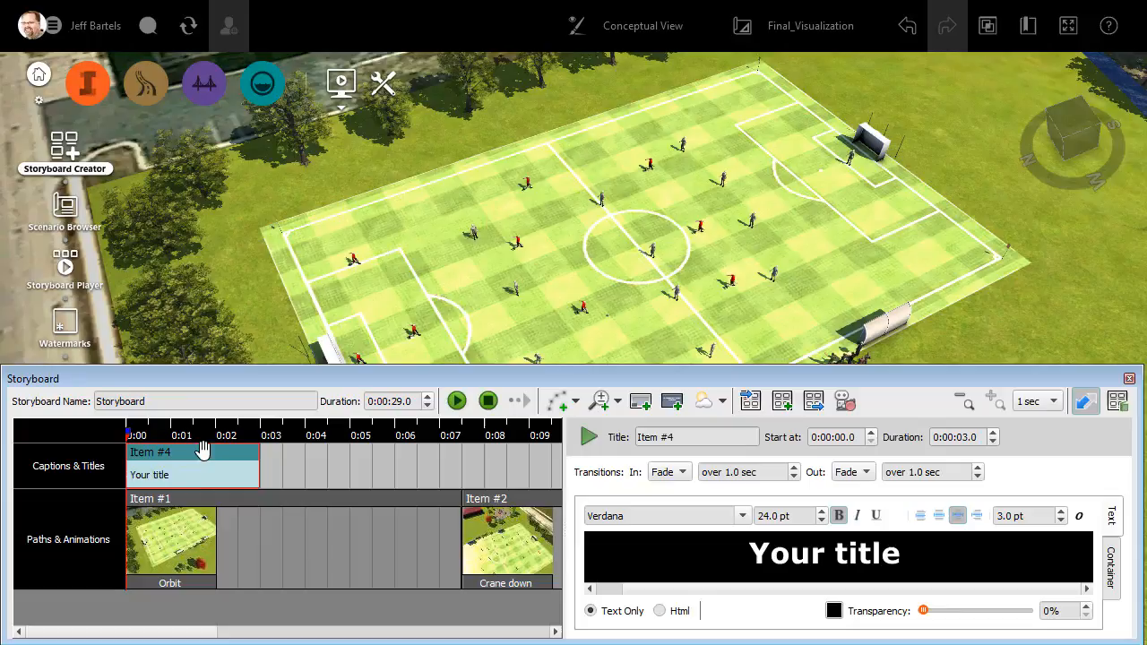
mouse_move(170, 481)
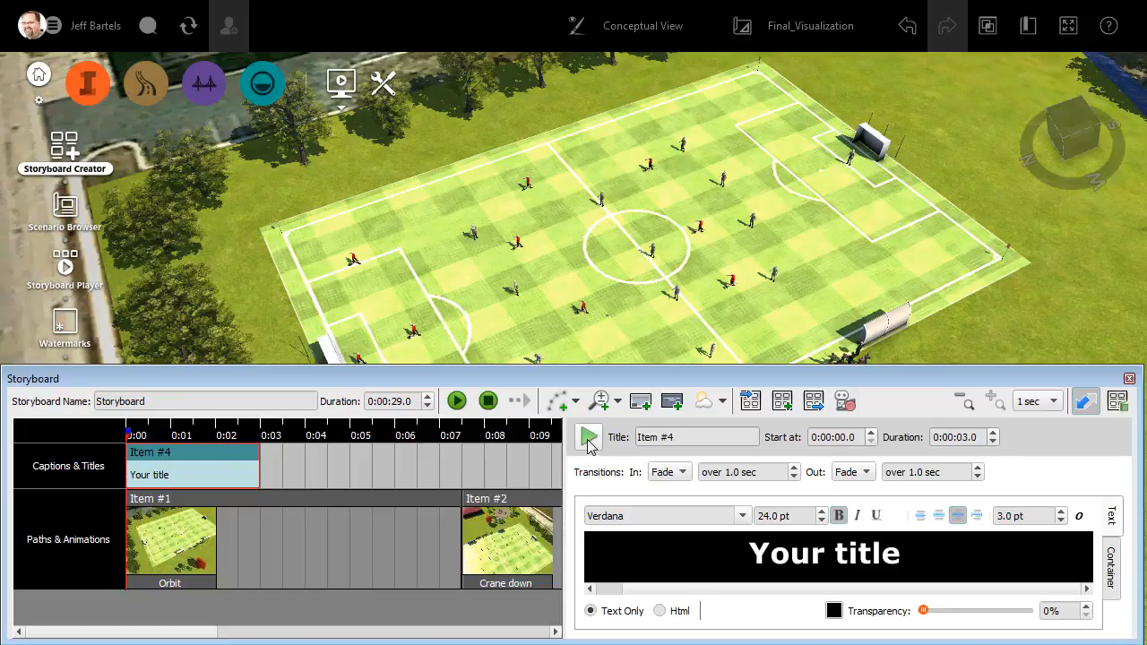
left_click(588, 438)
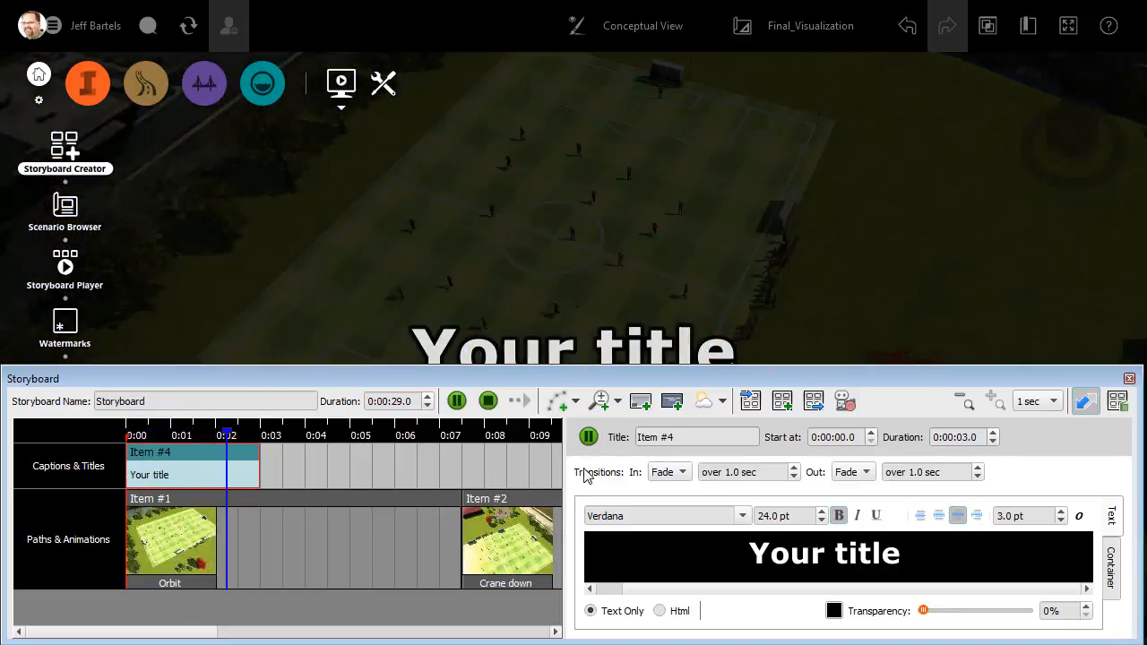
left_click(455, 401)
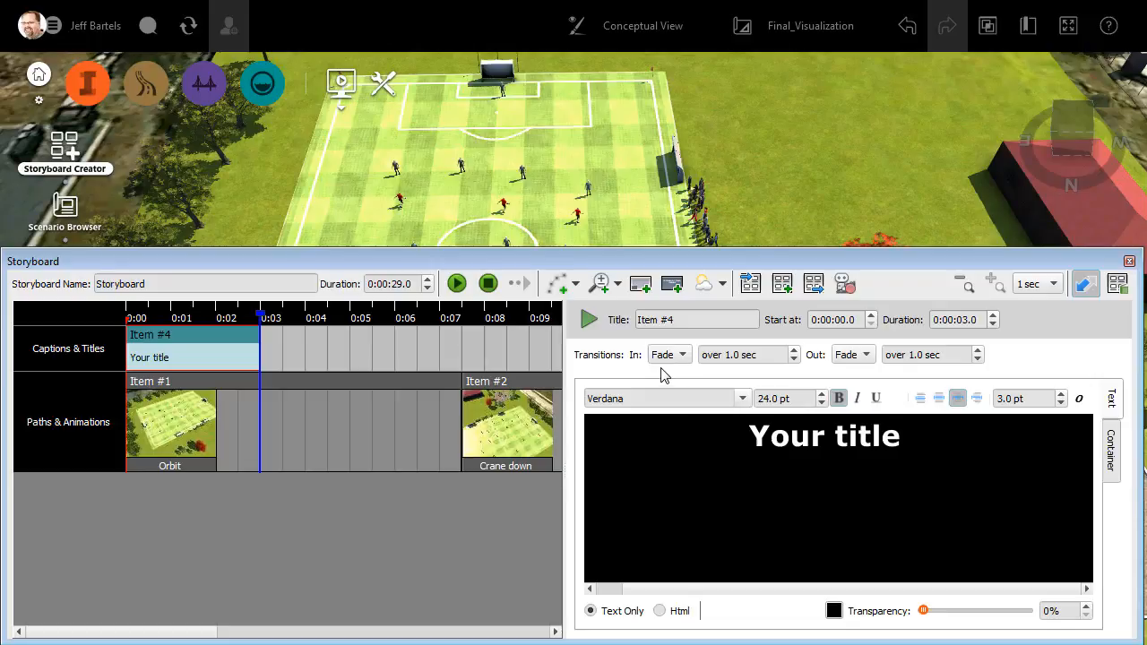
mouse_move(838, 380)
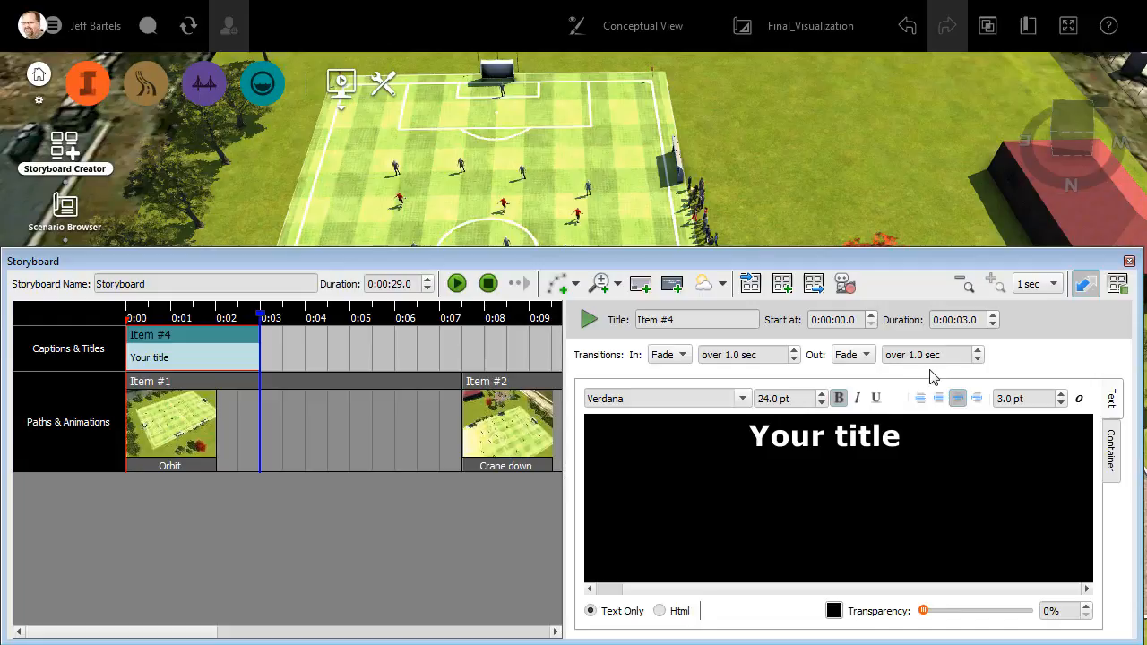
mouse_move(941, 341)
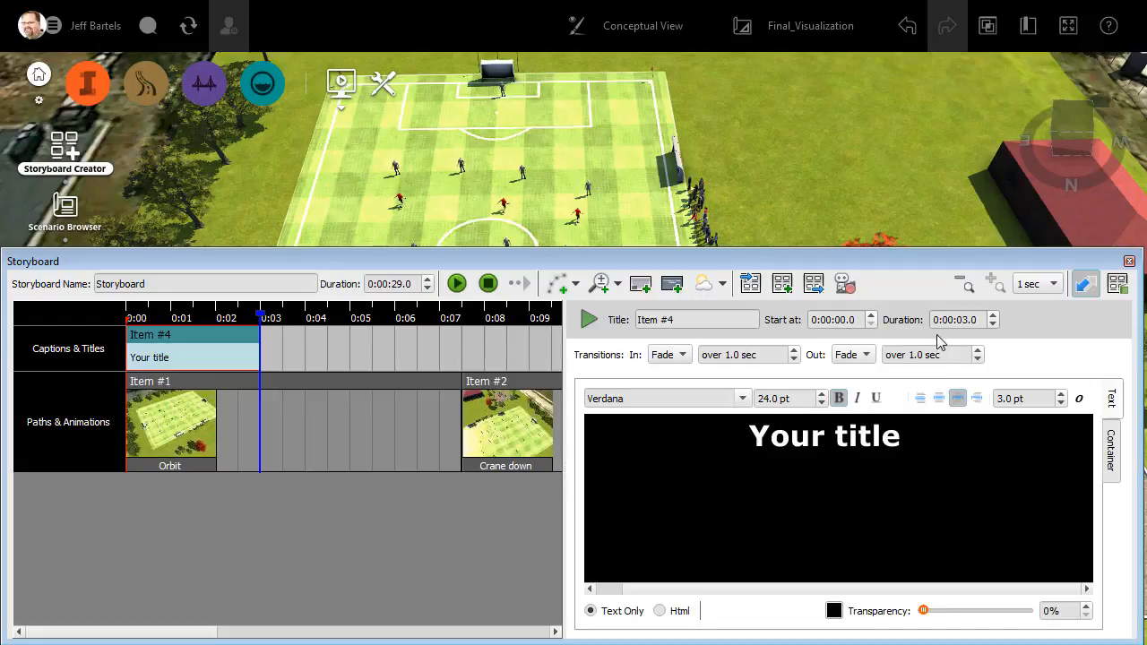
mouse_move(968, 340)
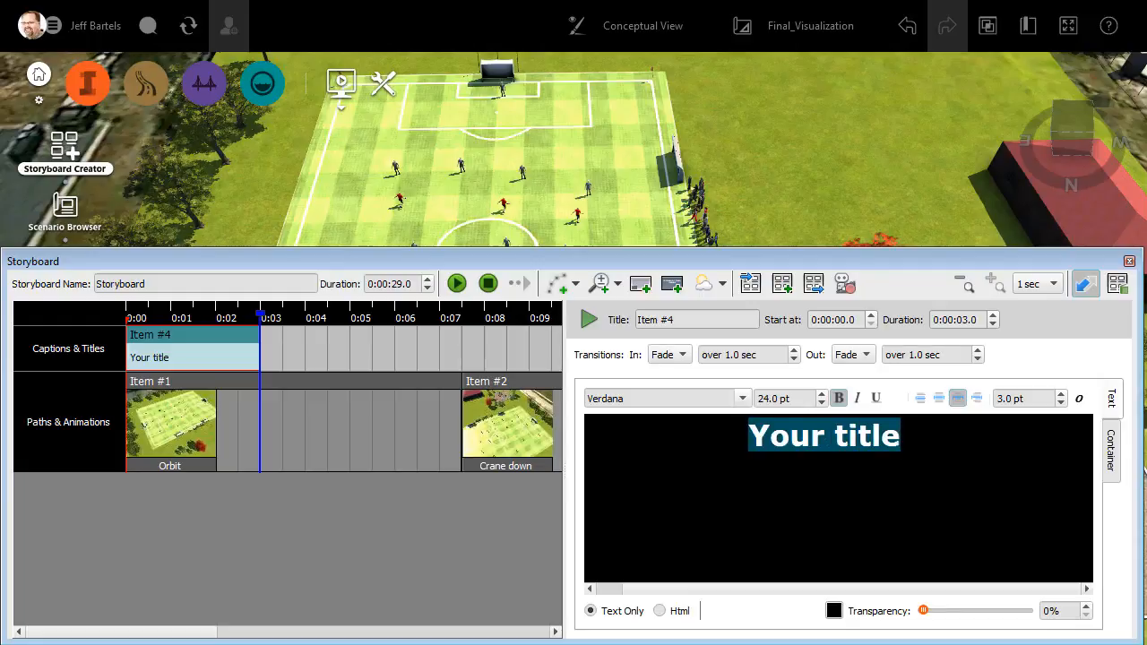
Step: Replace the placeholder title text with 'Proposed Roadway Improvements & Park Site'
type("P")
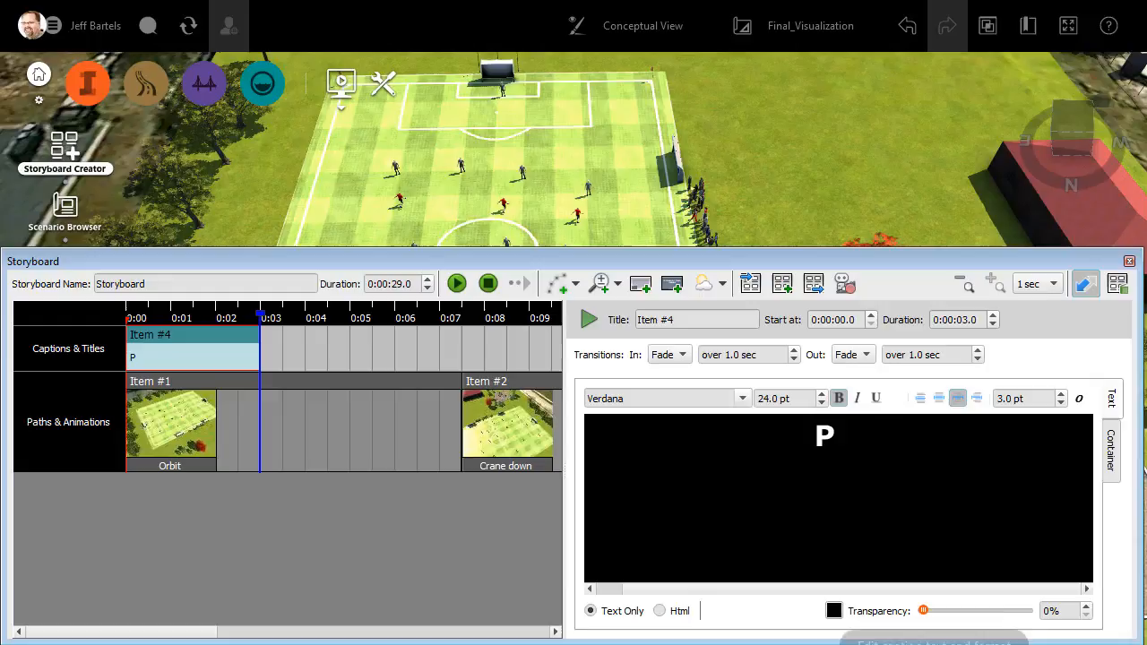
type("Proposed Roadway")
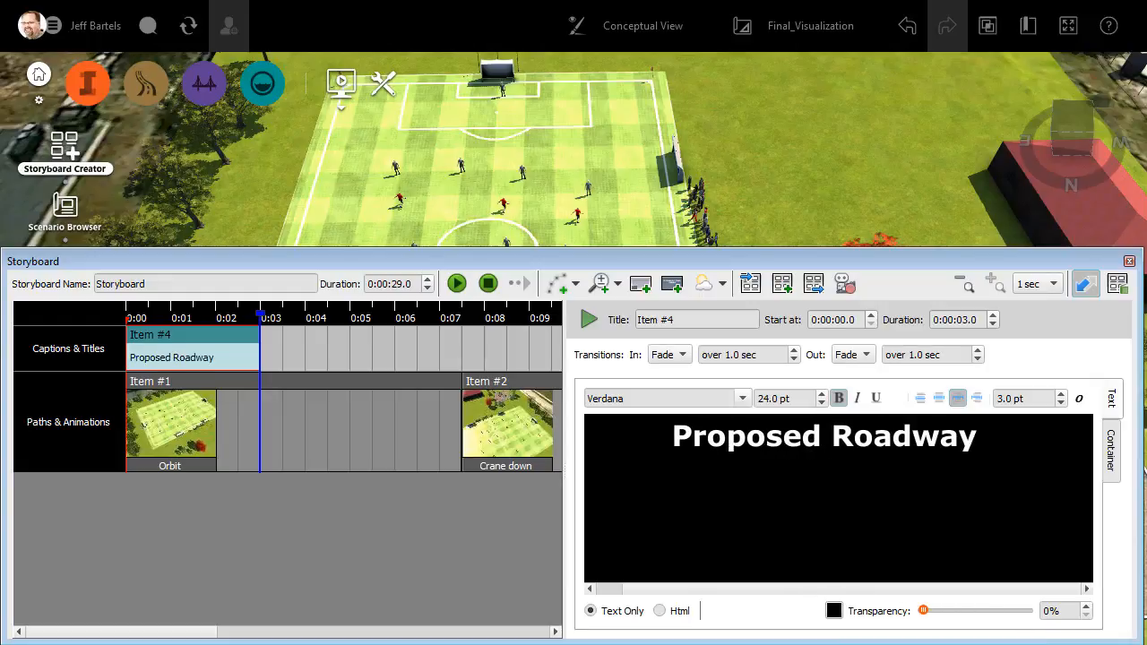
type("Improvements")
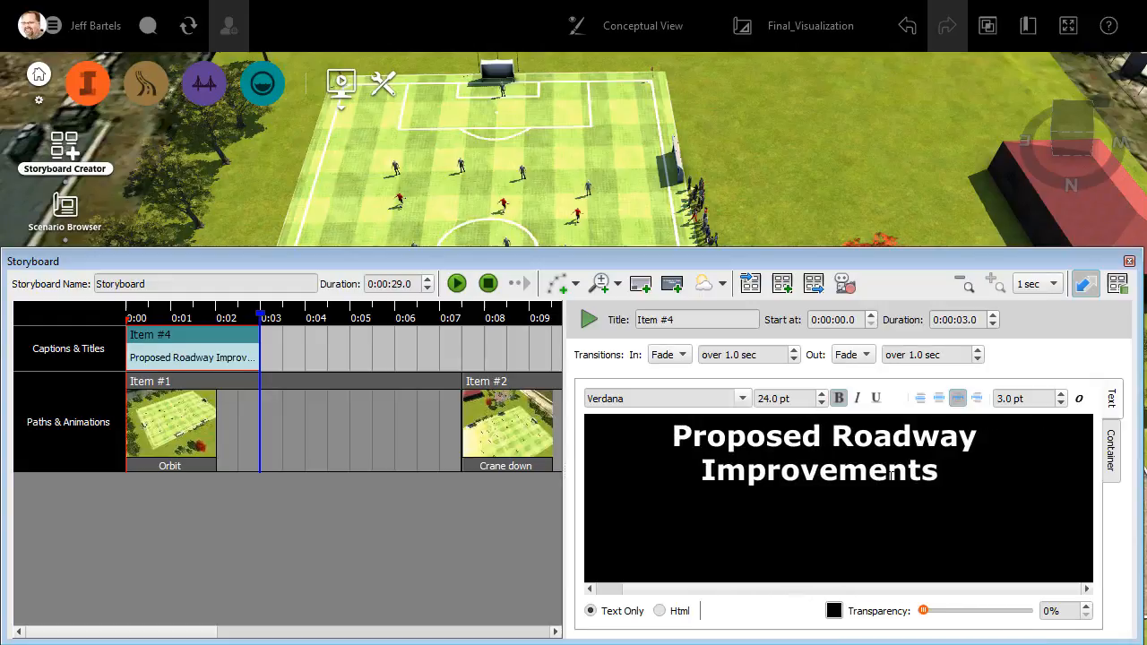
type("& Park Site")
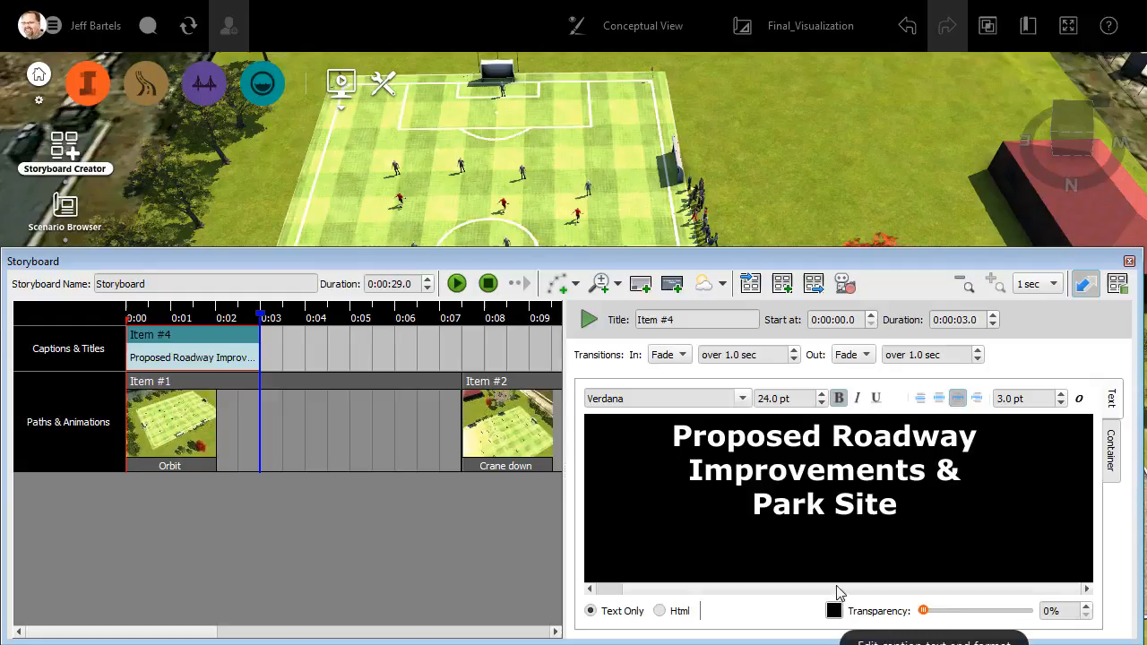
mouse_move(836, 611)
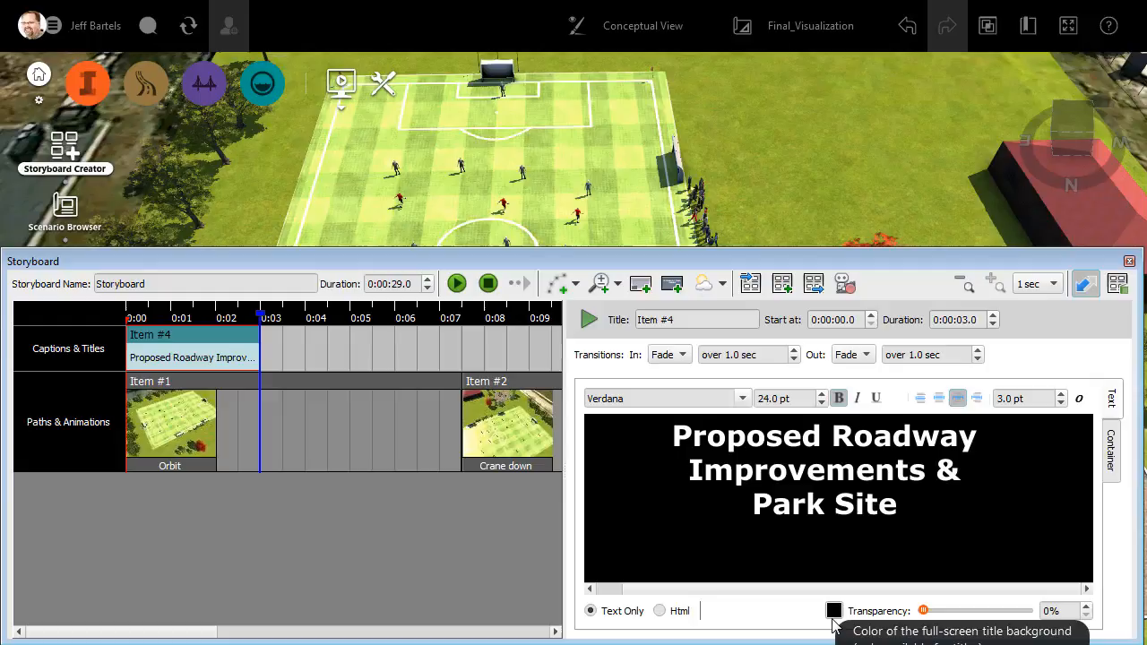
Step: Leave the background colour black and set its transparency to 100%
left_click(835, 611)
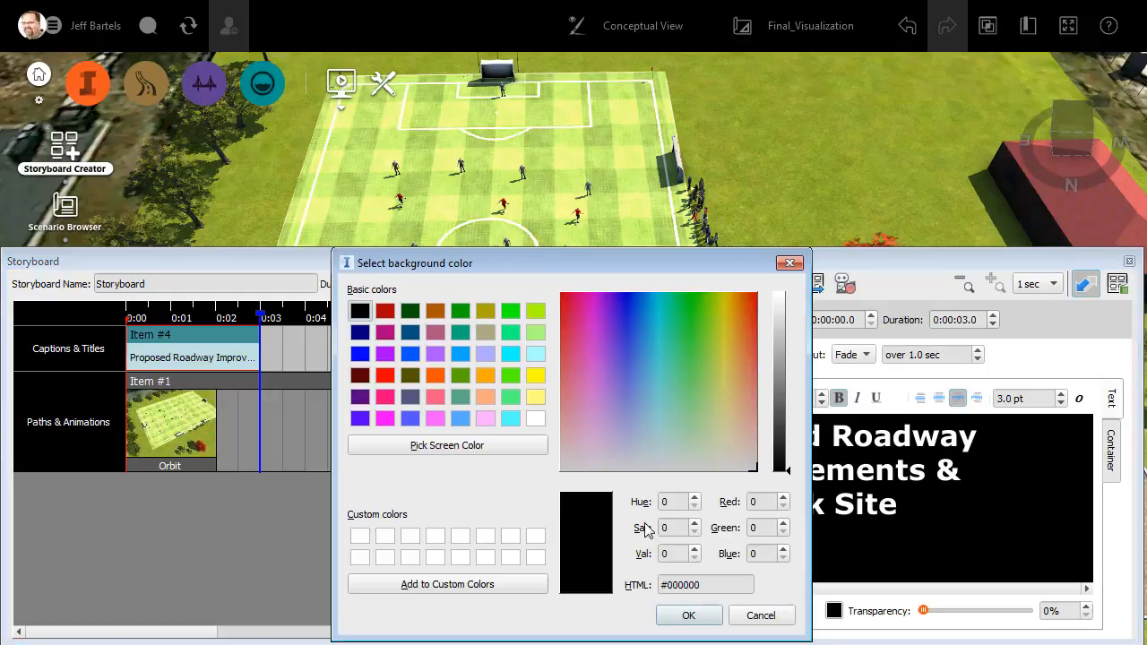
mouse_move(629, 590)
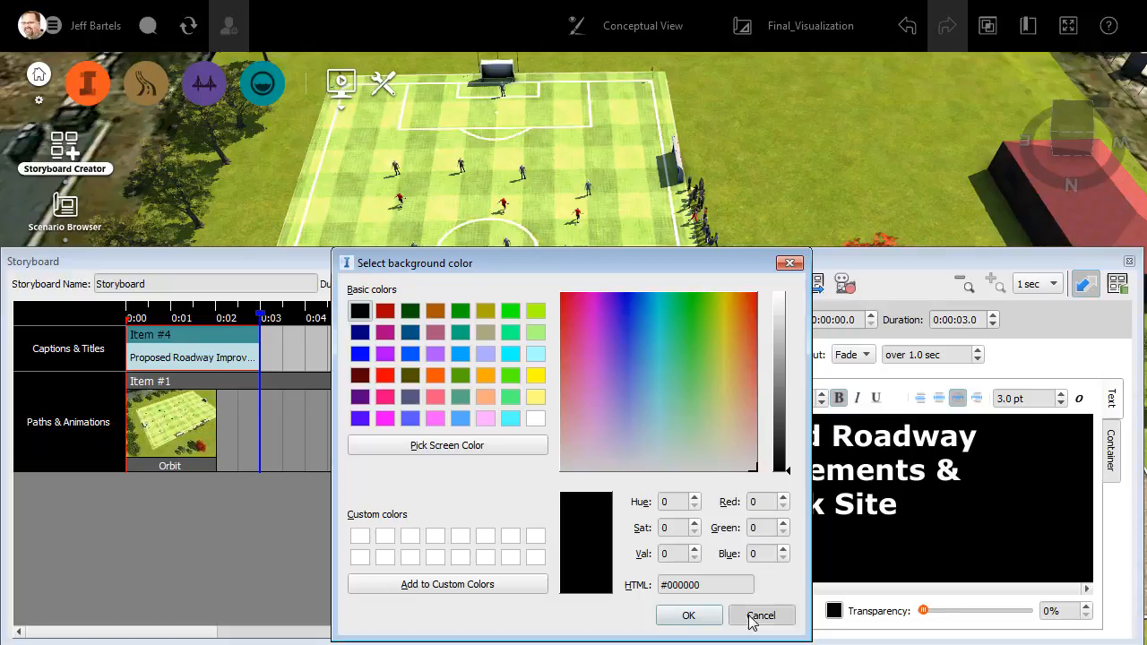
left_click(764, 614)
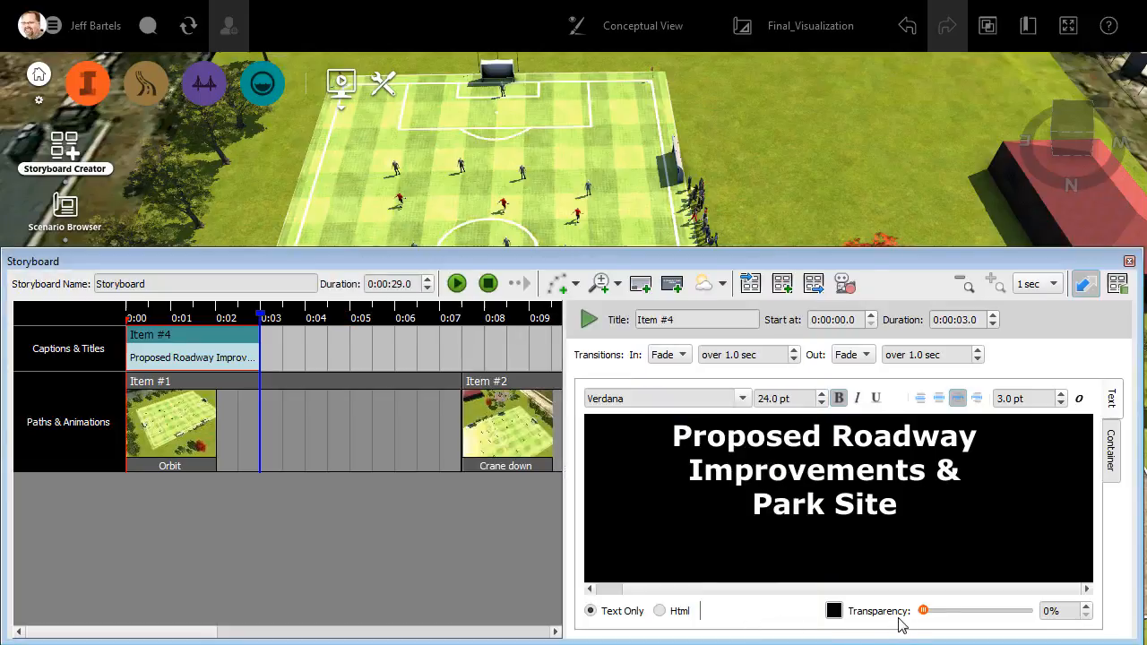
mouse_move(925, 610)
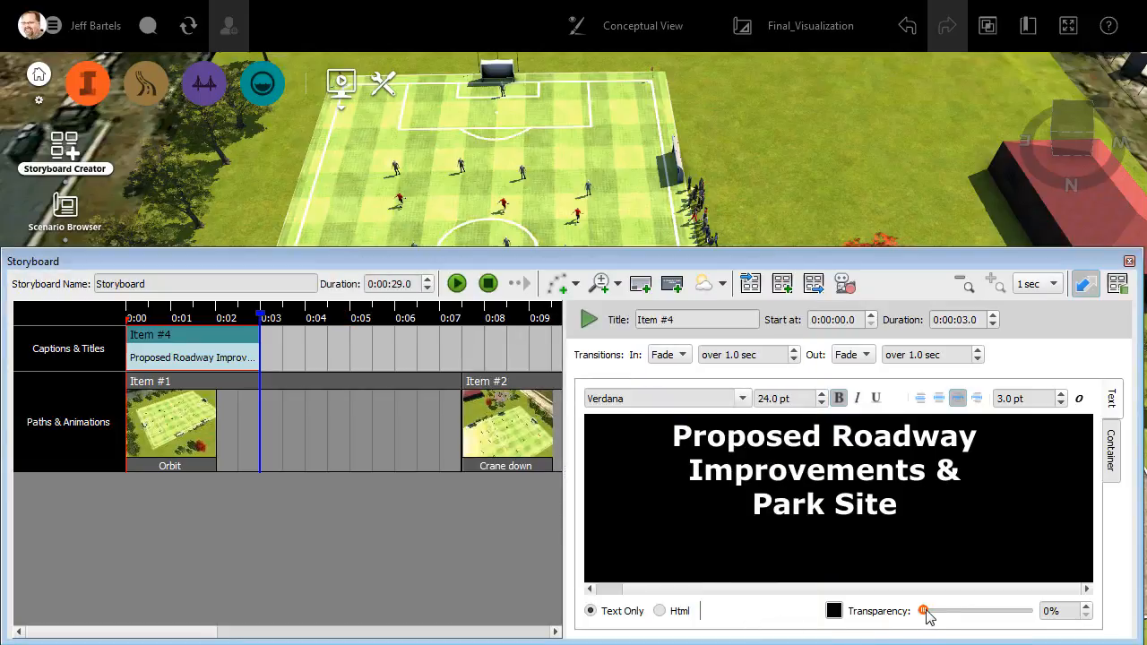
left_click_drag(923, 609, 1025, 609)
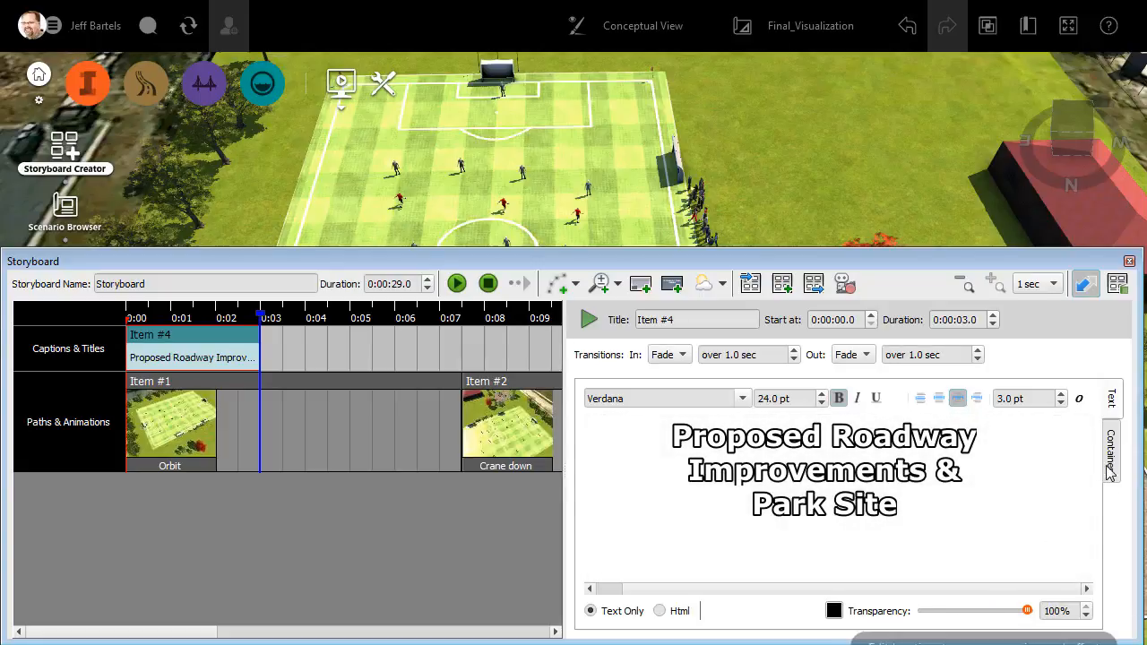
Step: Show the title's Container placement settings, keeping Location at Center Center
left_click(1111, 463)
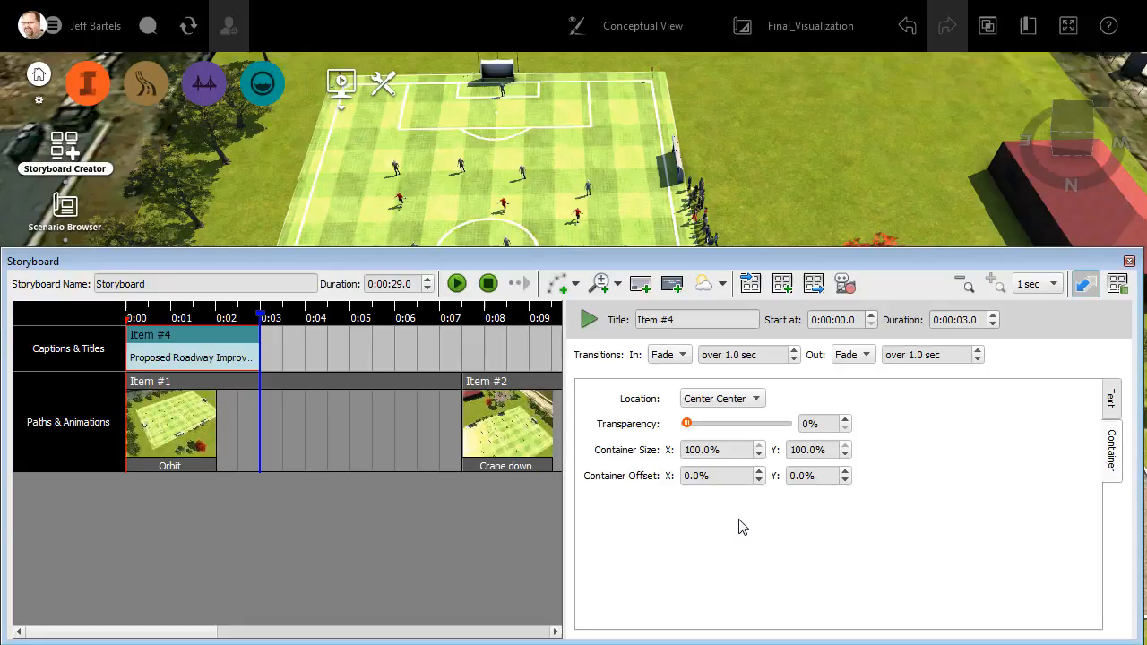
mouse_move(724, 423)
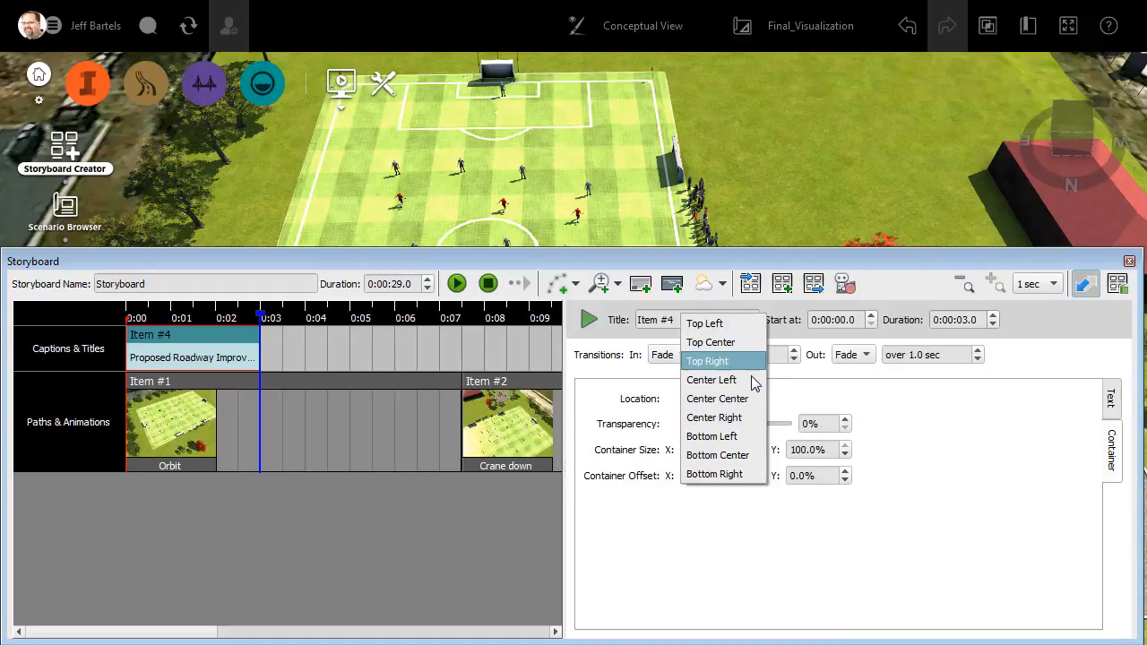
left_click(717, 398)
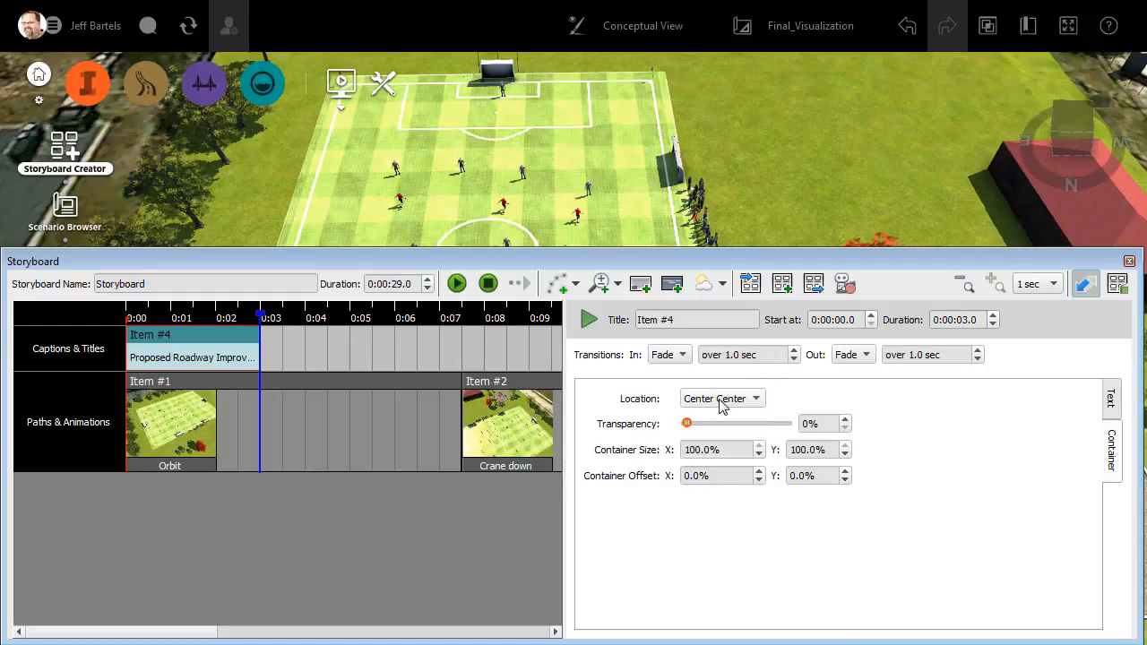
mouse_move(674, 427)
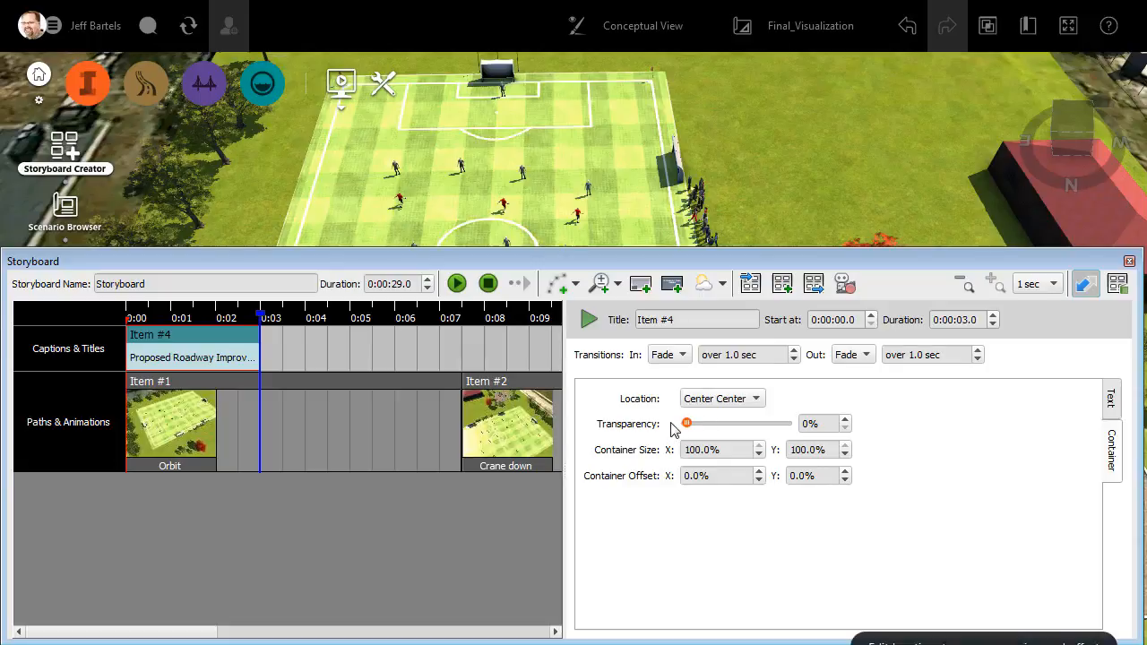
mouse_move(664, 463)
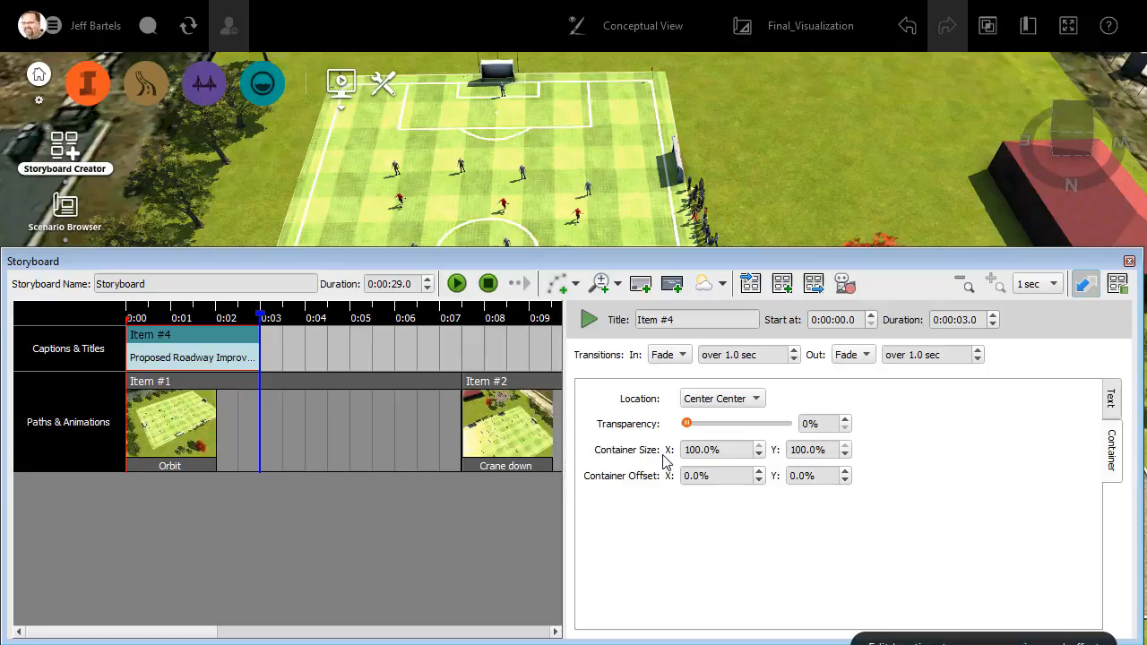
mouse_move(665, 491)
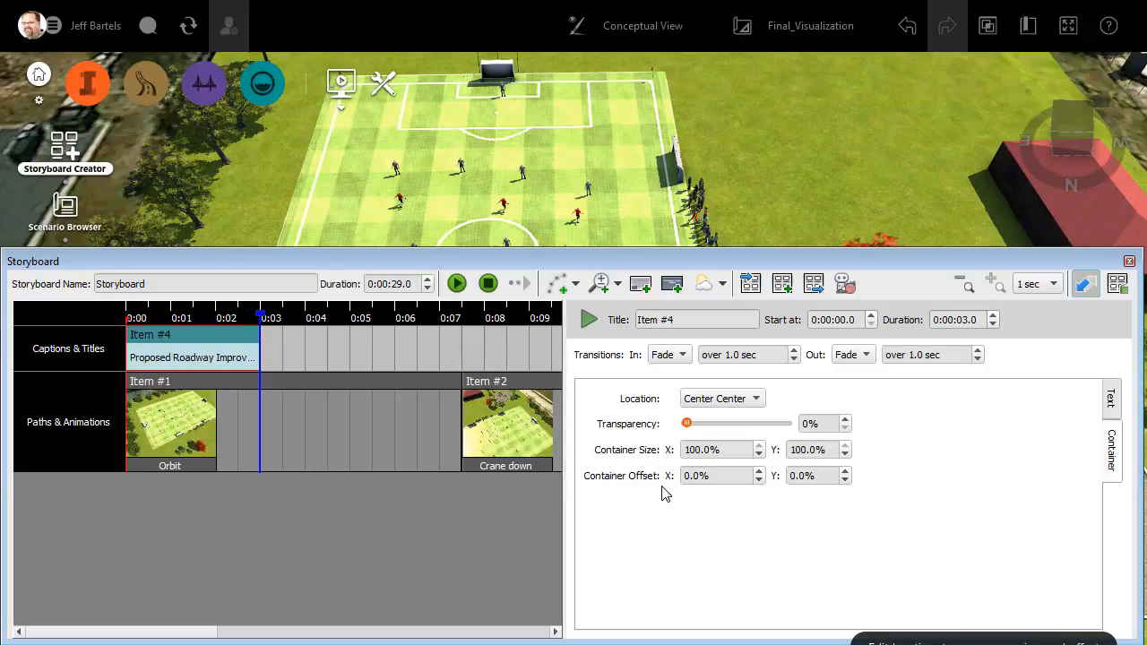
mouse_move(729, 502)
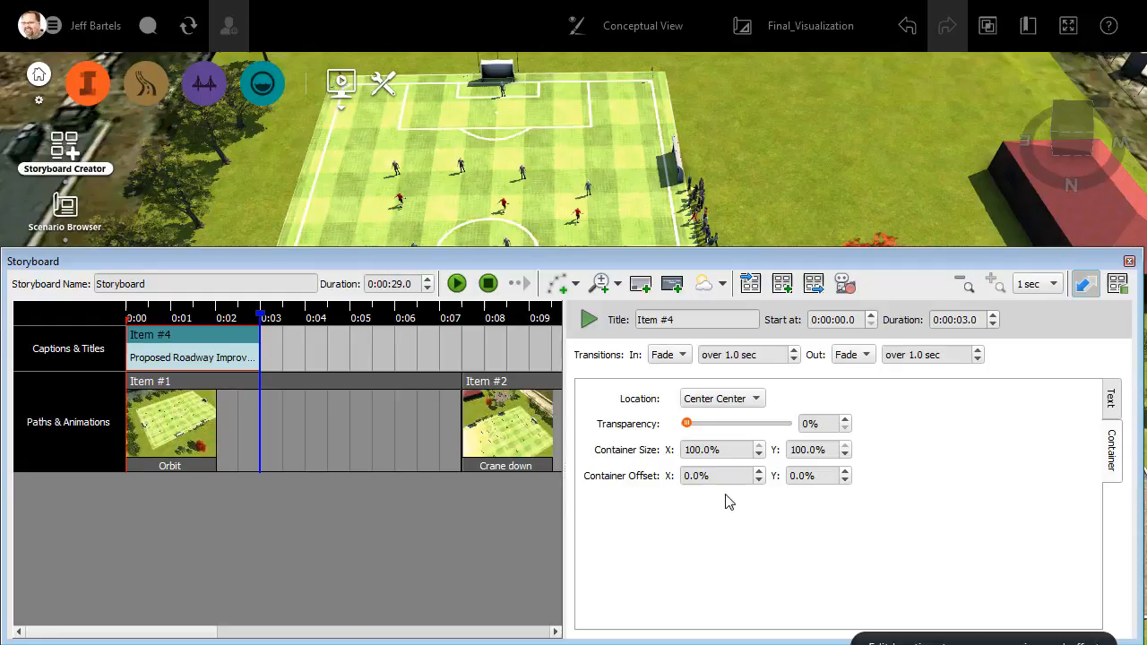
mouse_move(1084, 439)
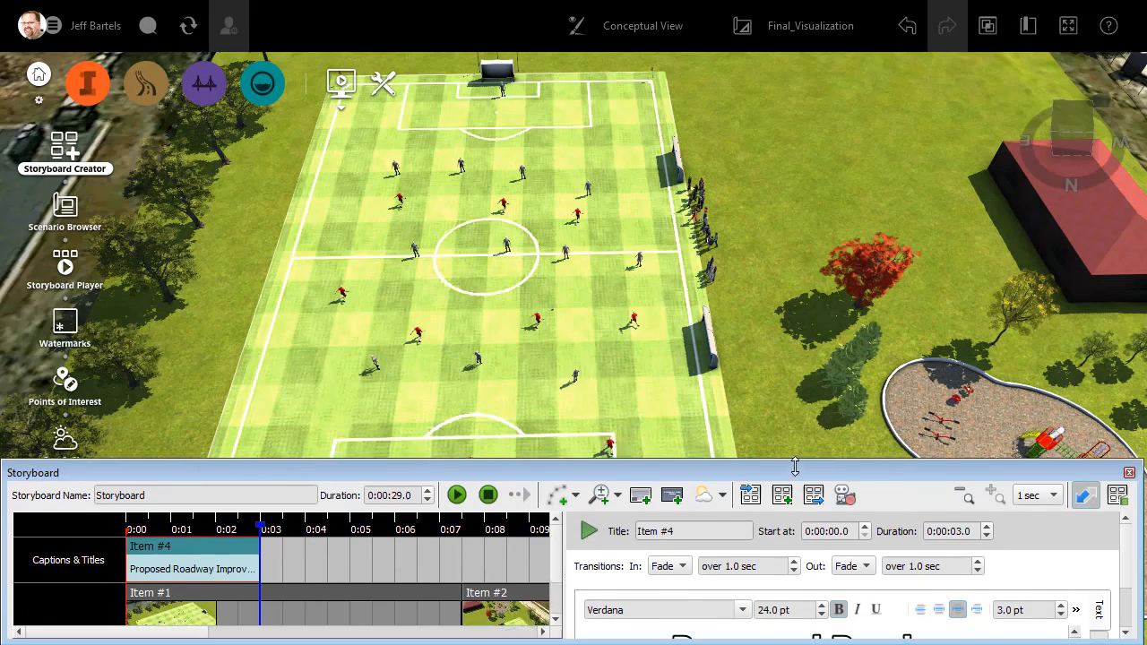
Step: Preview the title, then extend Item #4 to about 7.1 seconds on the timeline
left_click(455, 495)
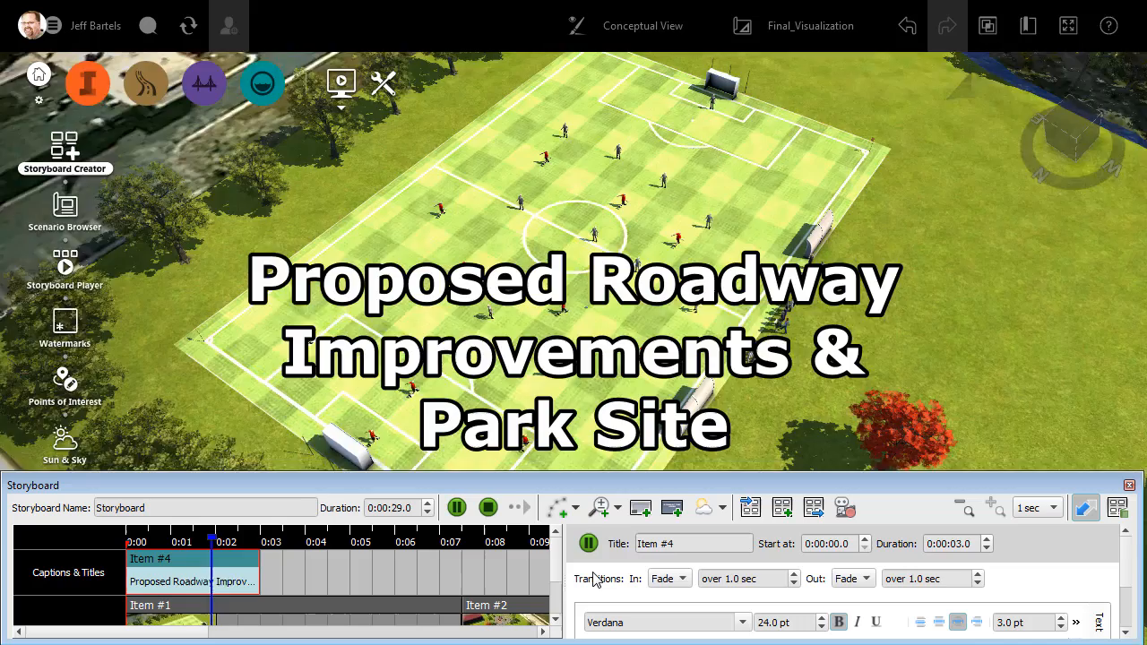
left_click(455, 507)
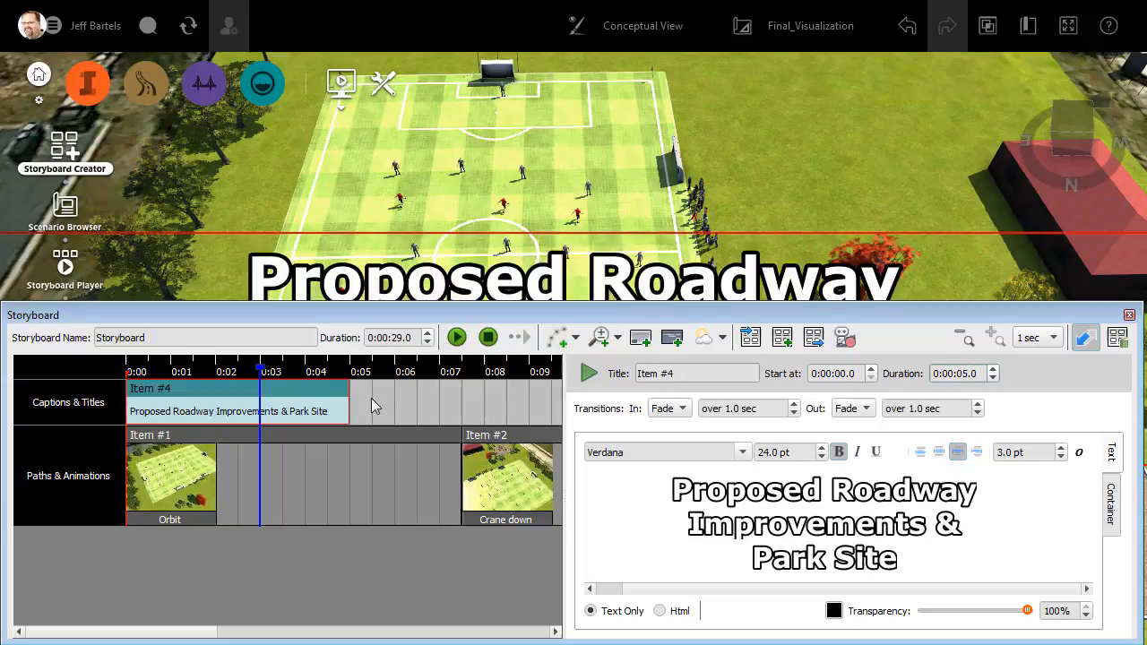
left_click_drag(348, 401, 421, 401)
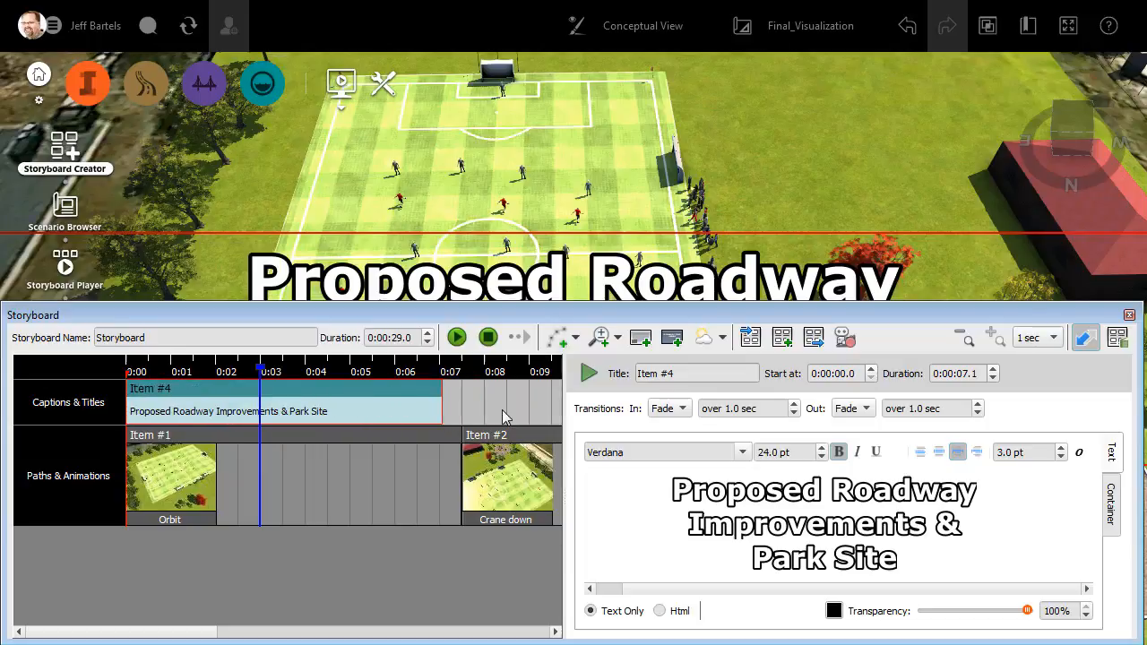
mouse_move(640, 337)
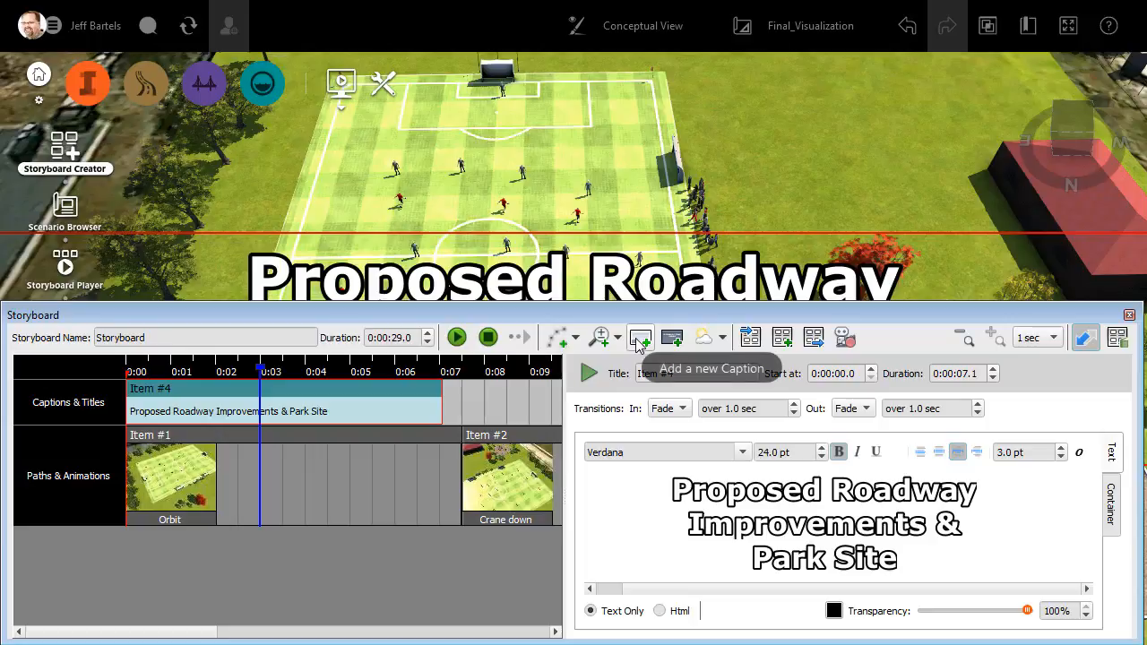
Step: Add caption Item #5 reading 'Proposed Soccer Field & Playground' and view it in the scene
left_click(640, 336)
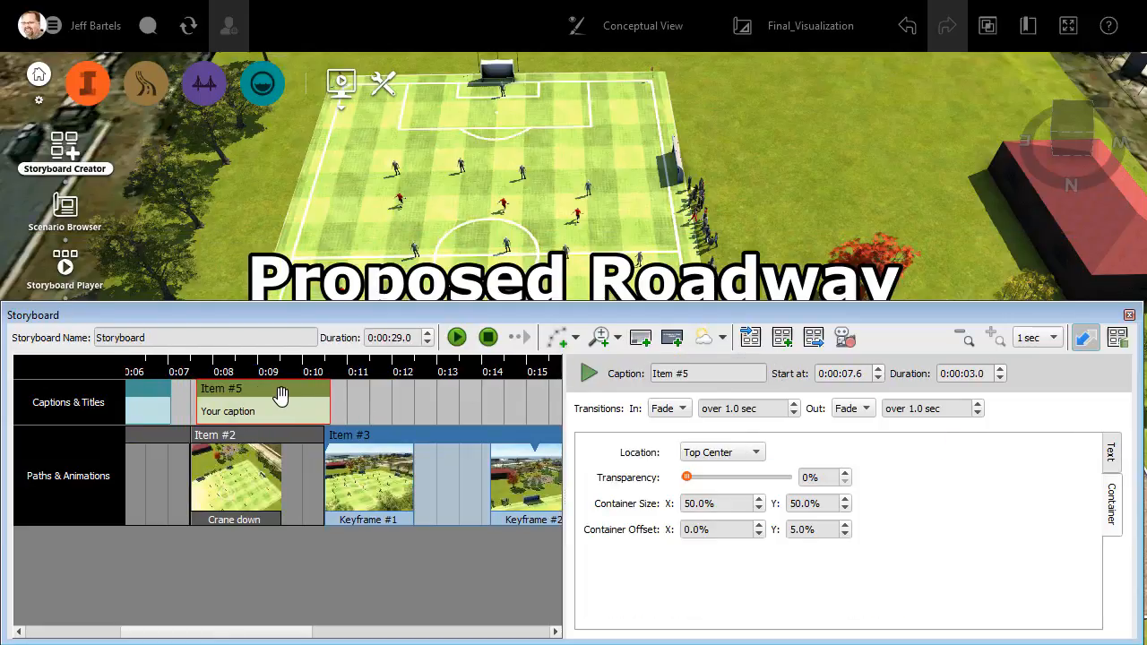
left_click(1111, 451)
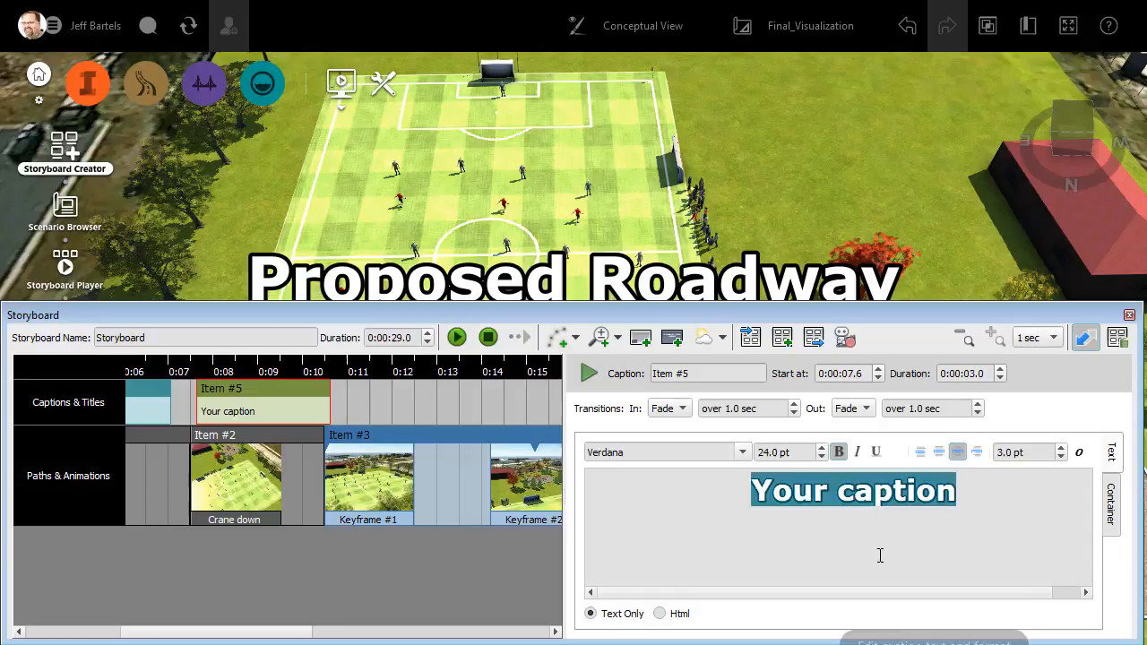
type("Proposed Soccer Field & Playg")
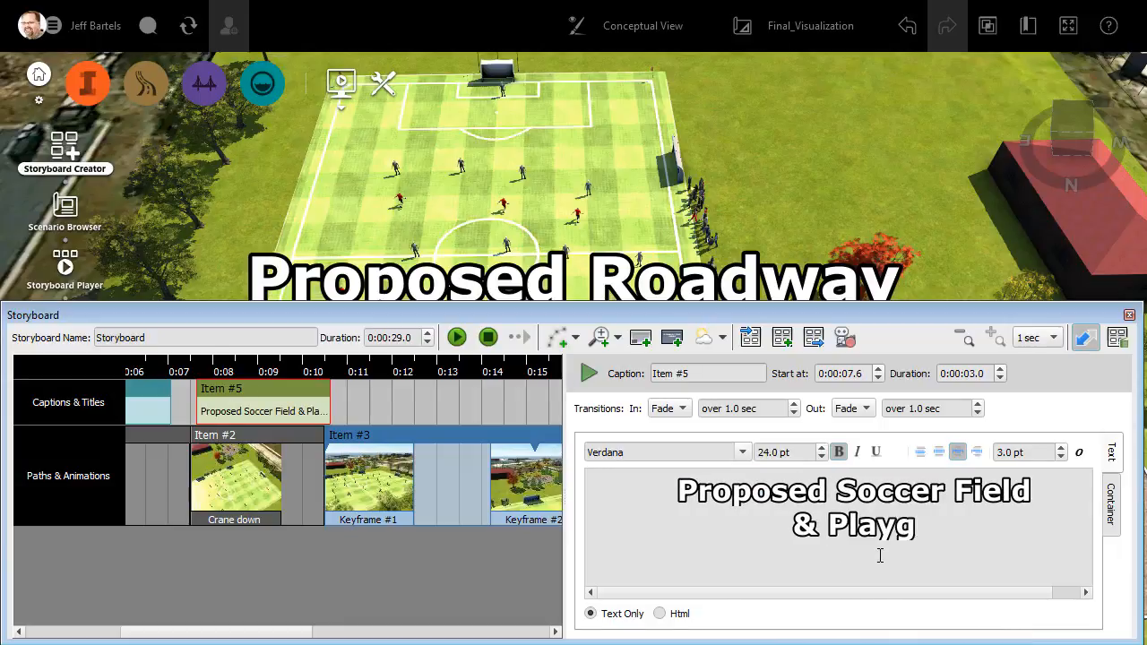
type("round")
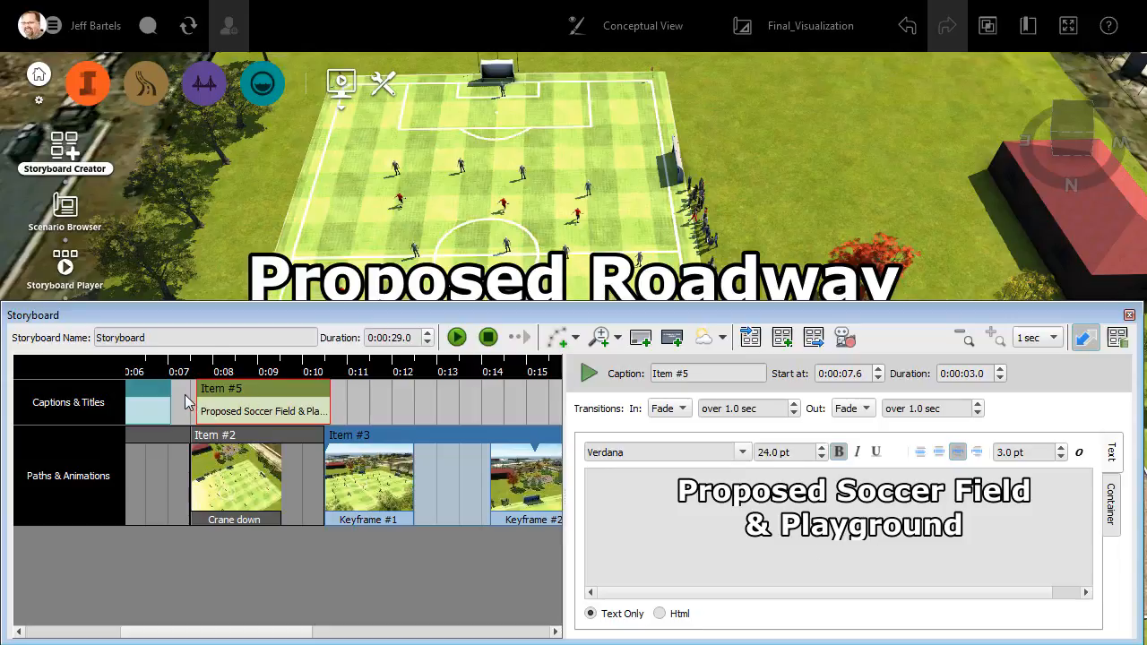
left_click(222, 371)
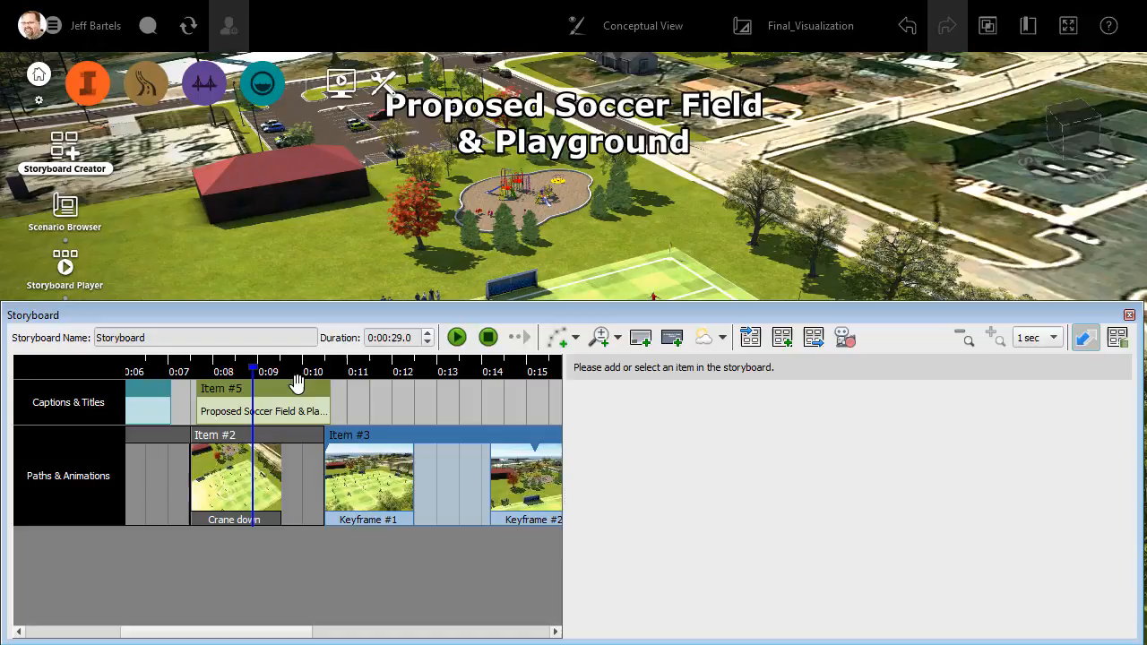
Step: Set the soccer field caption's Location to Top Right
left_click(261, 401)
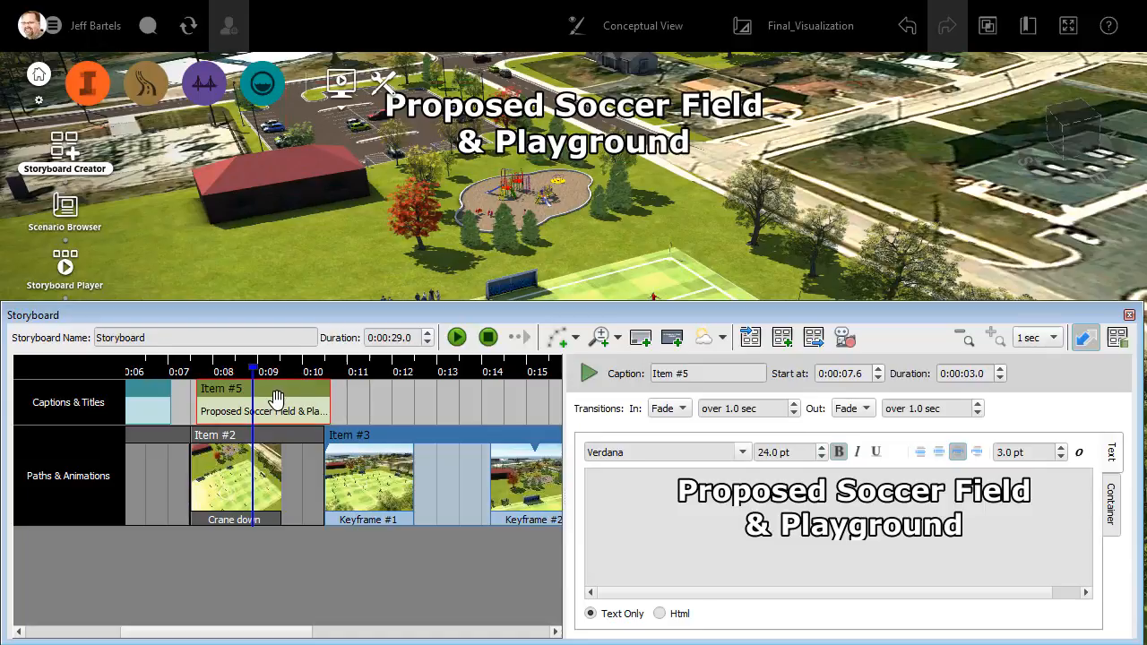
left_click(1128, 516)
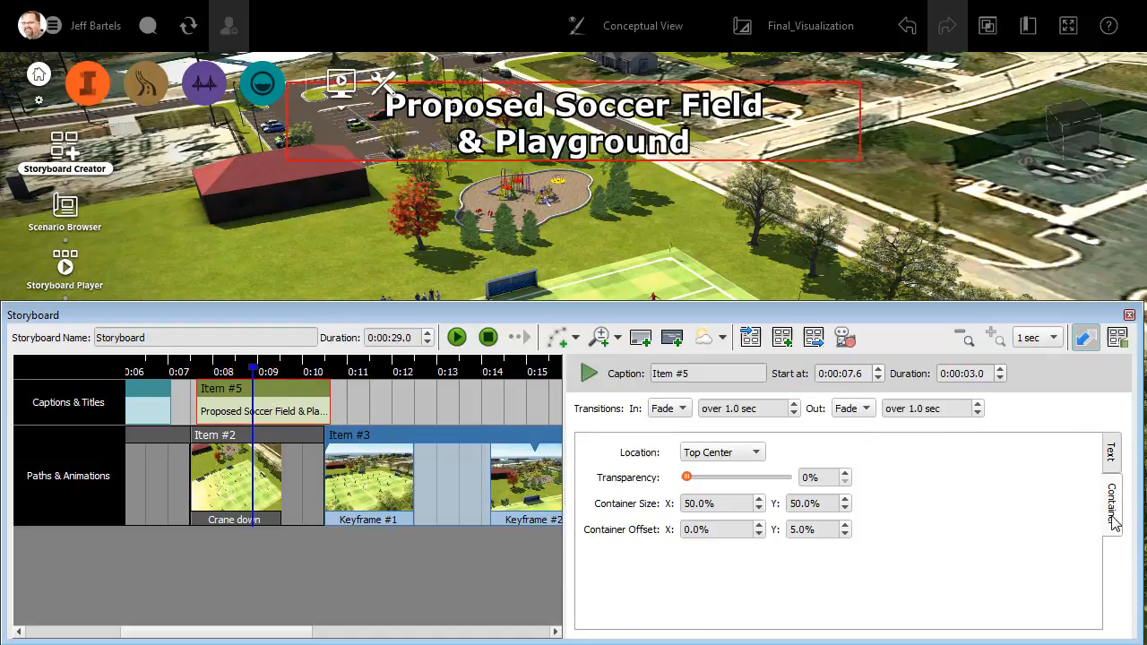
left_click(721, 452)
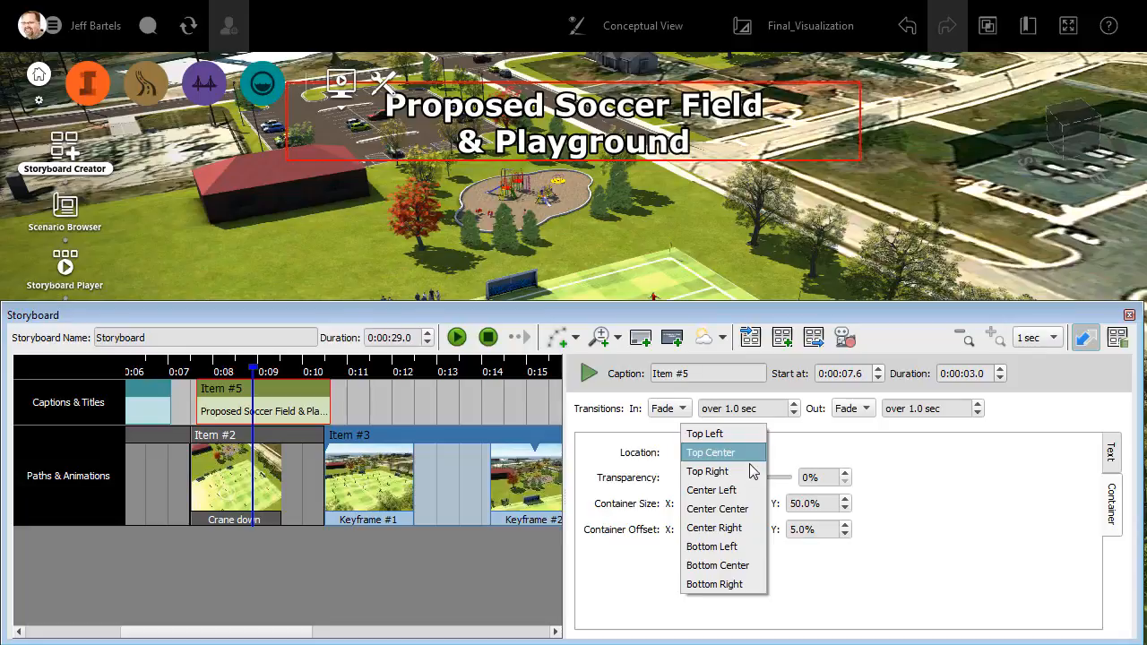
left_click(706, 472)
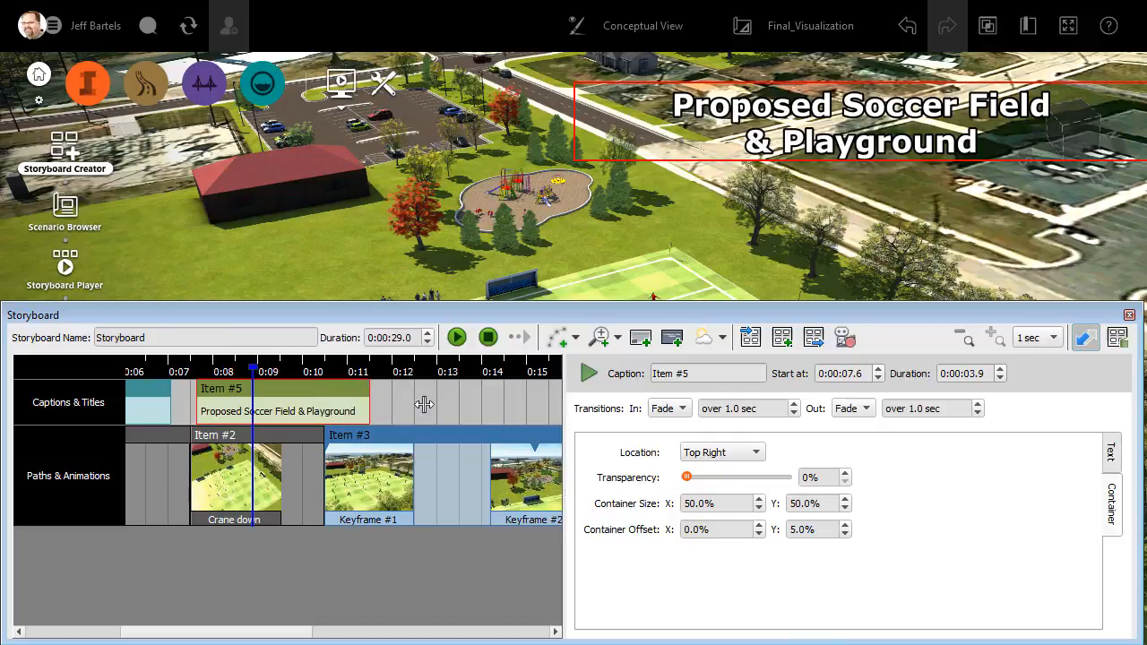
mouse_move(1108, 470)
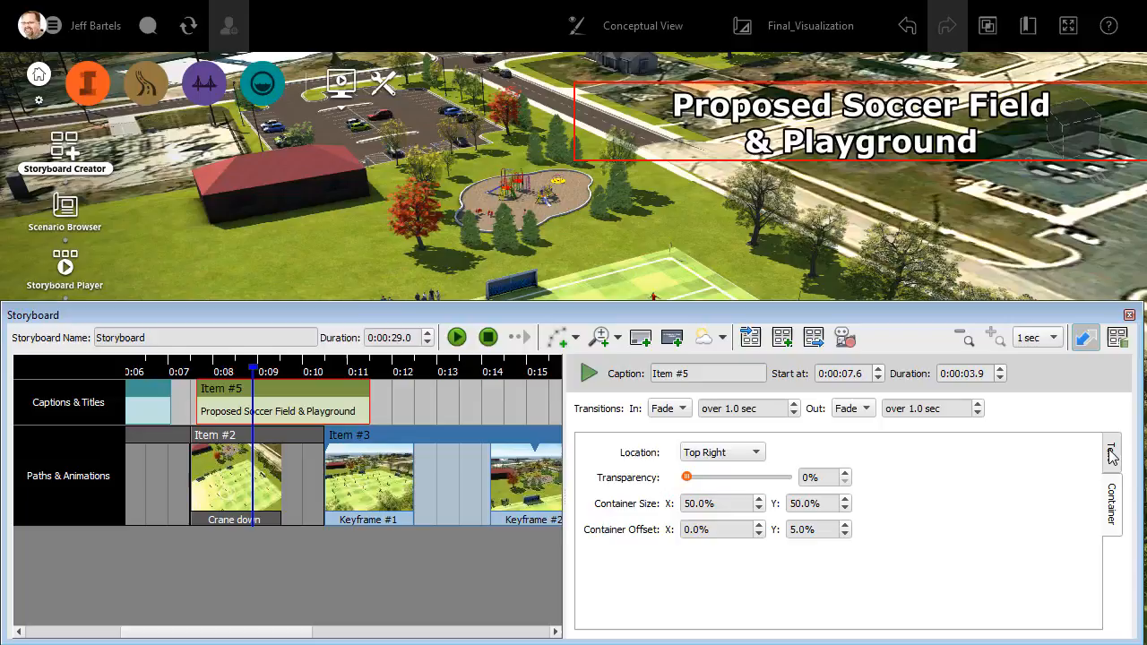
Step: Add caption Item #6 after the soccer field caption and switch its text to Html
left_click(1111, 455)
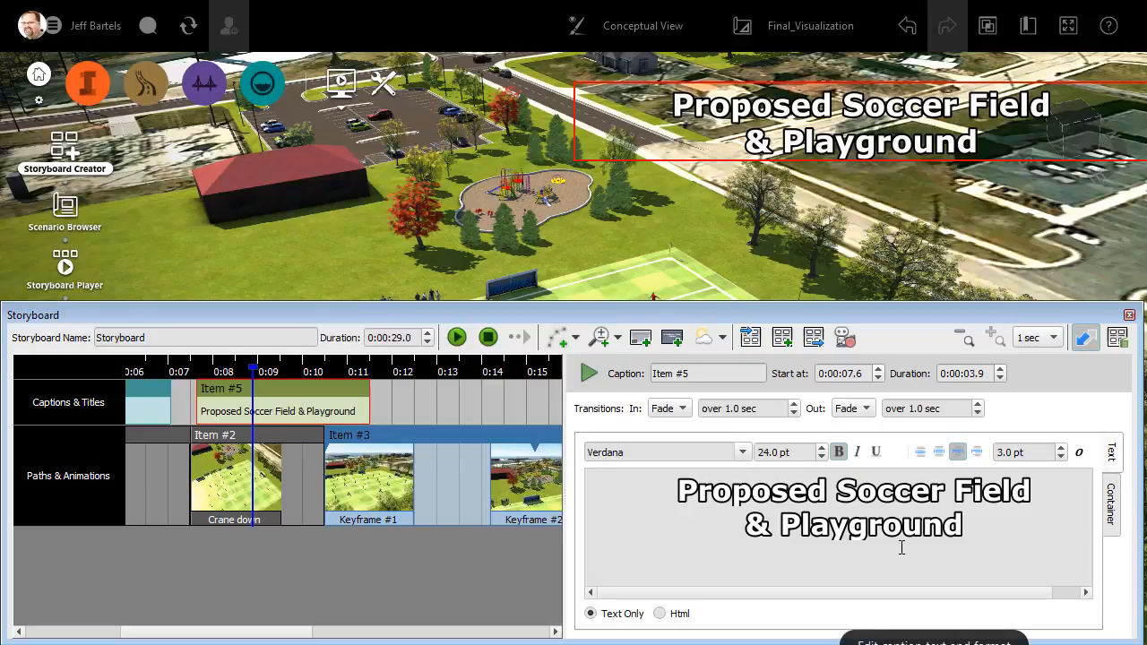
mouse_move(818, 624)
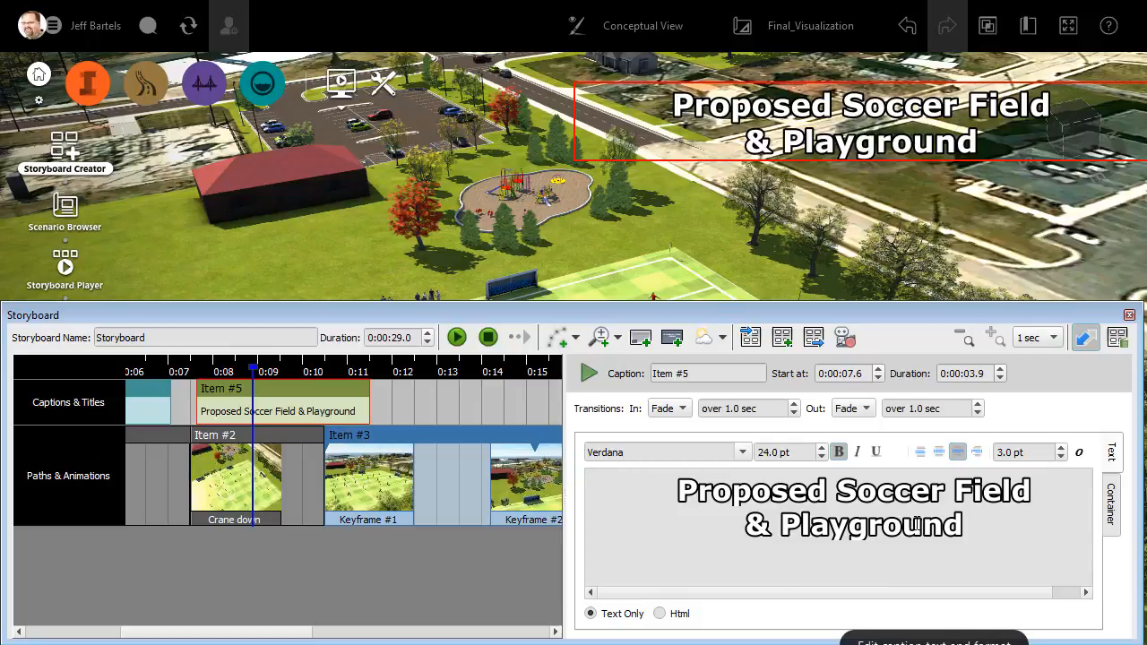
mouse_move(925, 475)
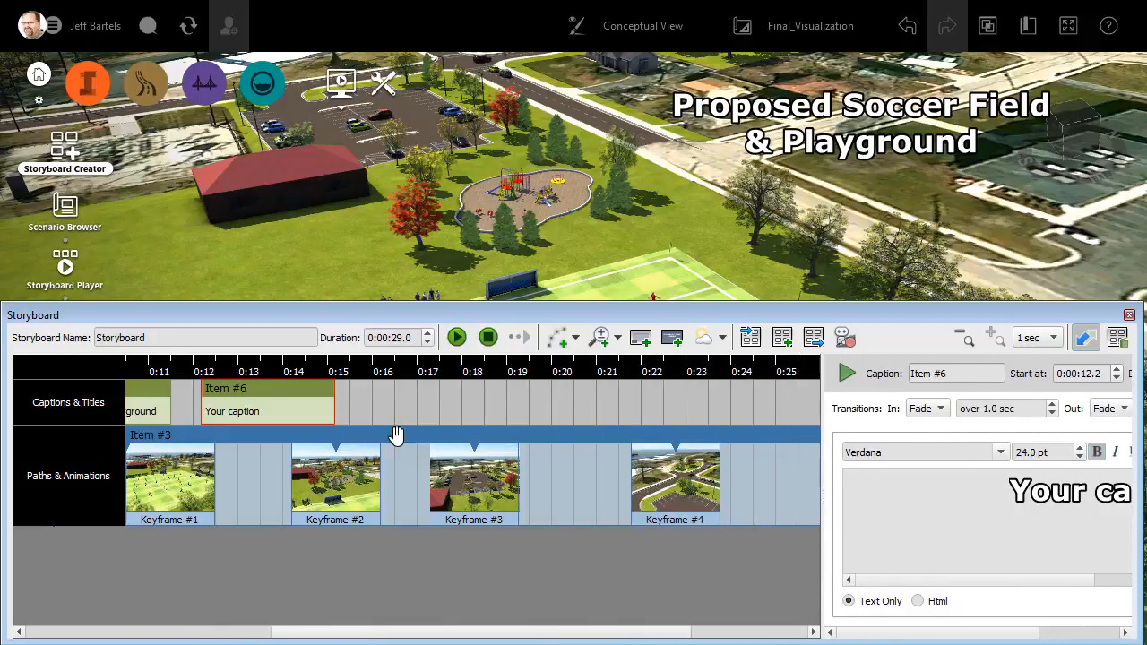
left_click_drag(340, 410, 742, 411)
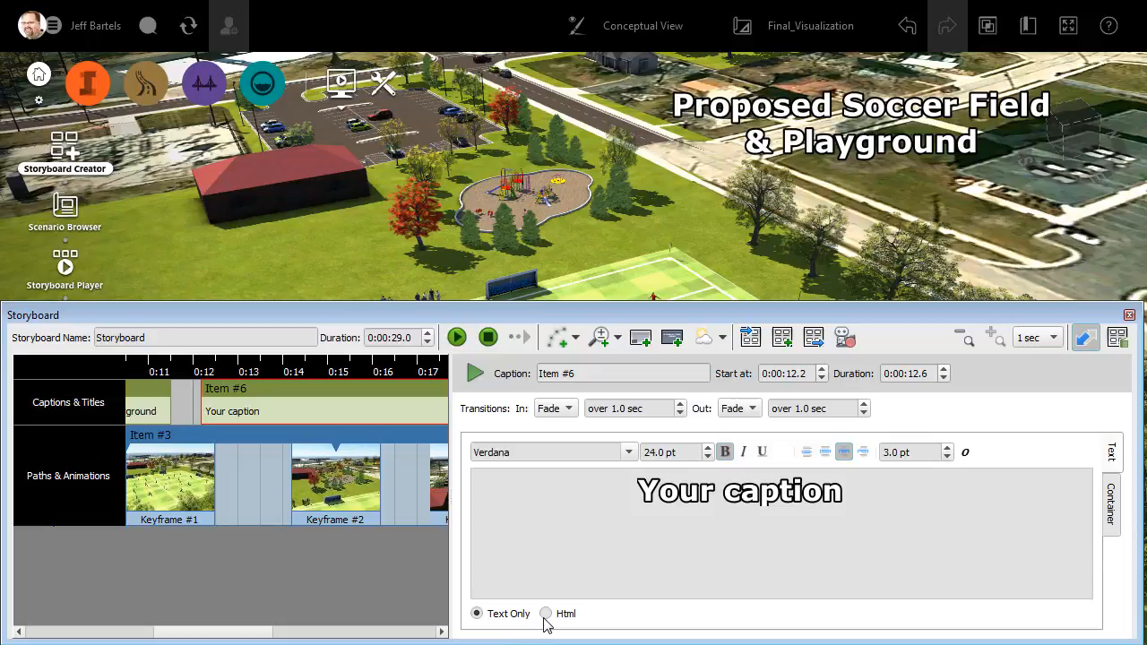
mouse_move(548, 620)
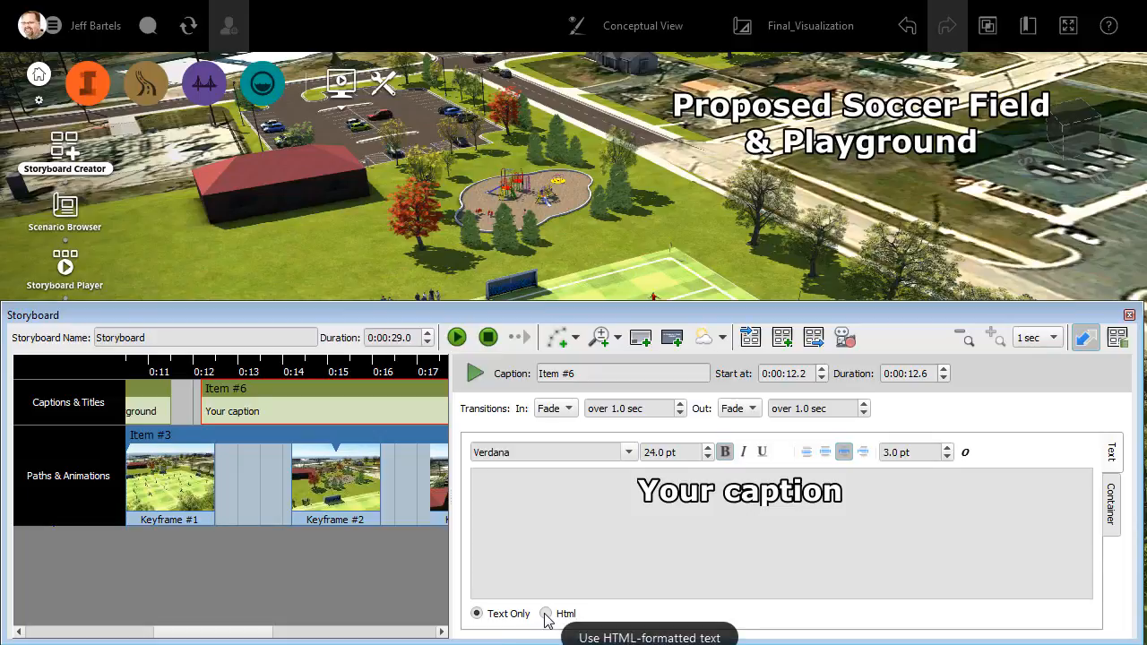
left_click(548, 613)
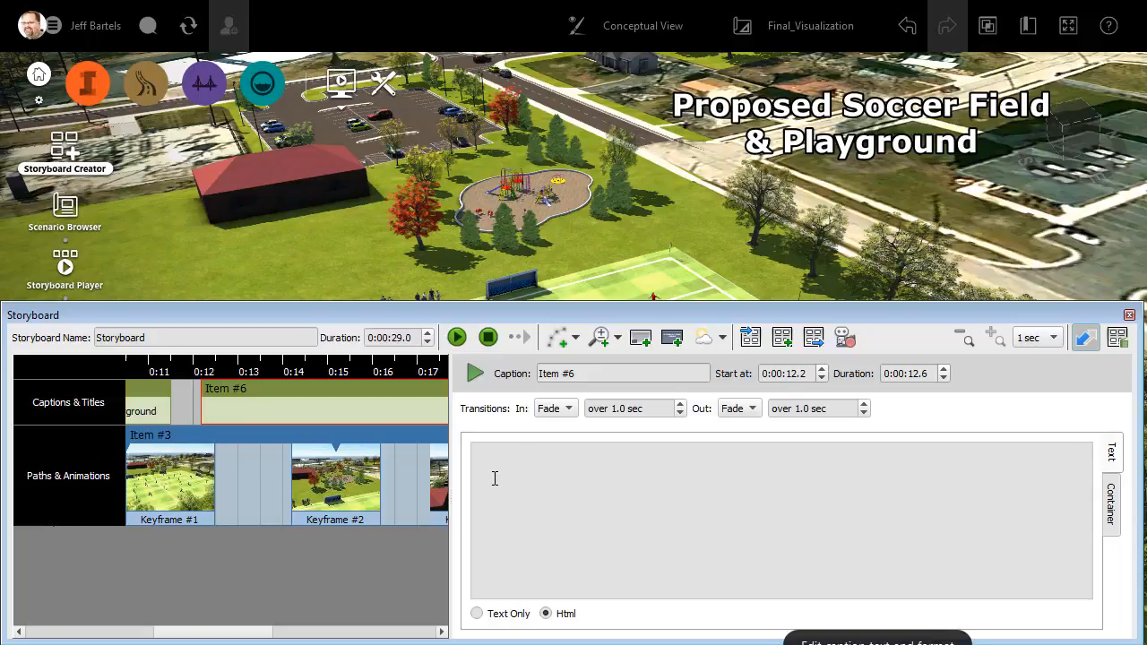
mouse_move(487, 541)
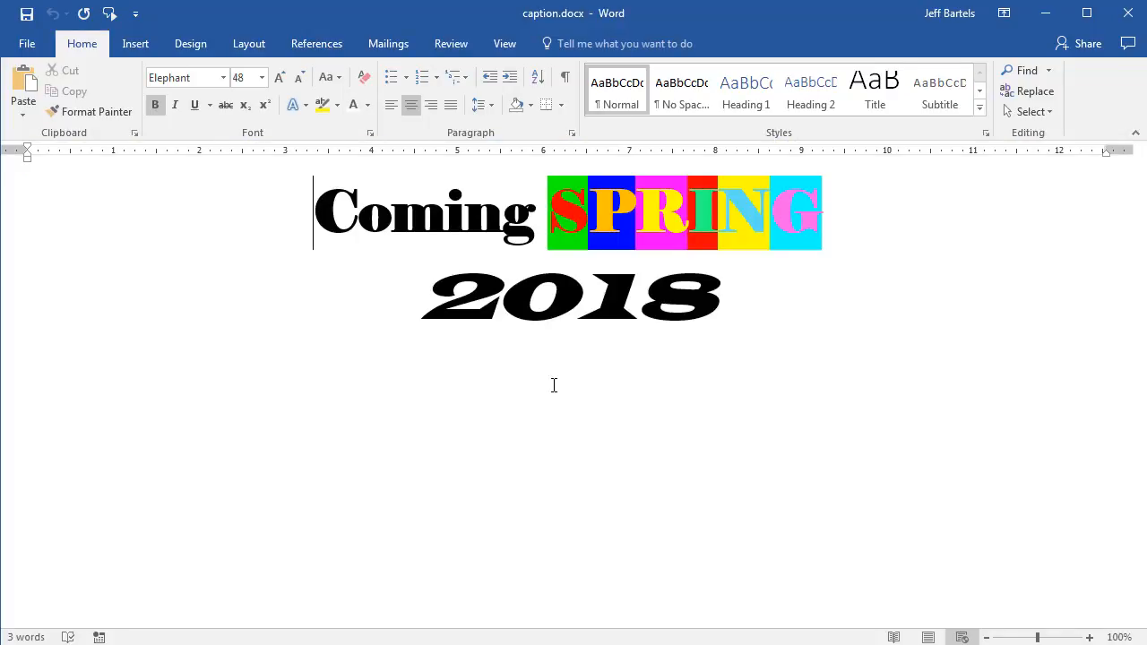
mouse_move(455, 369)
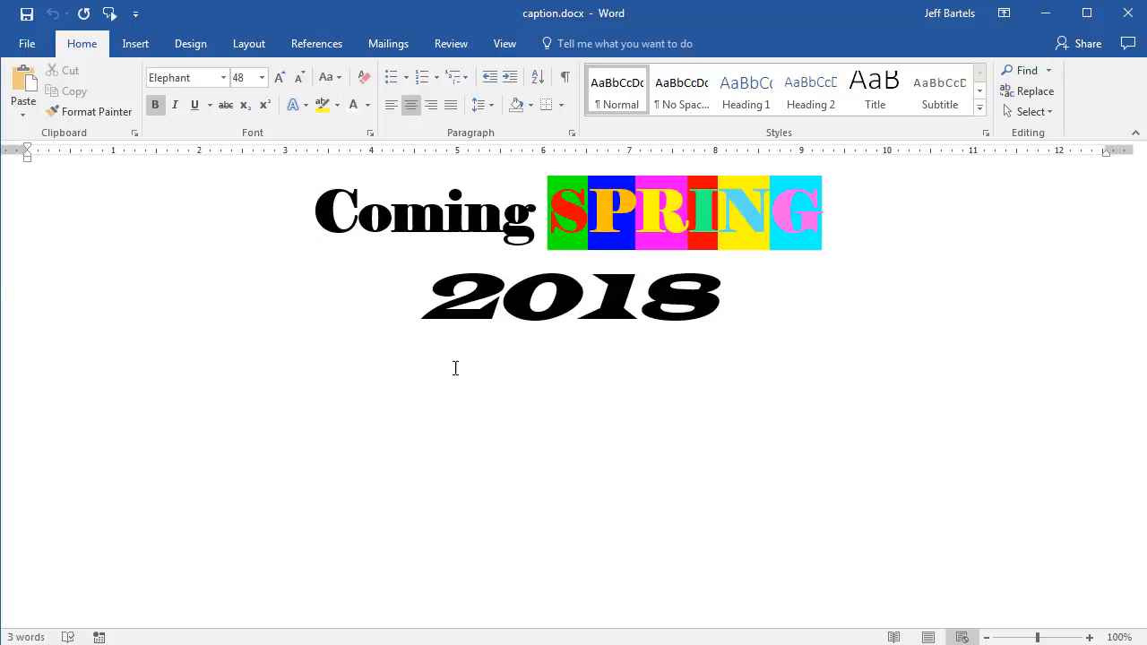
mouse_move(413, 294)
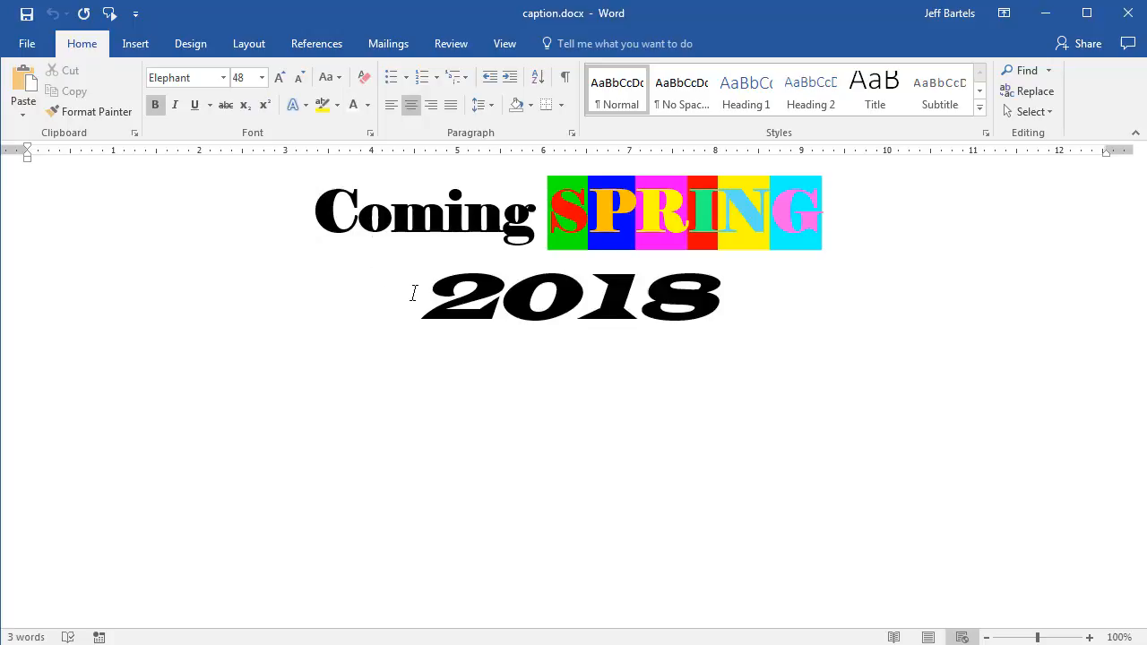
mouse_move(712, 262)
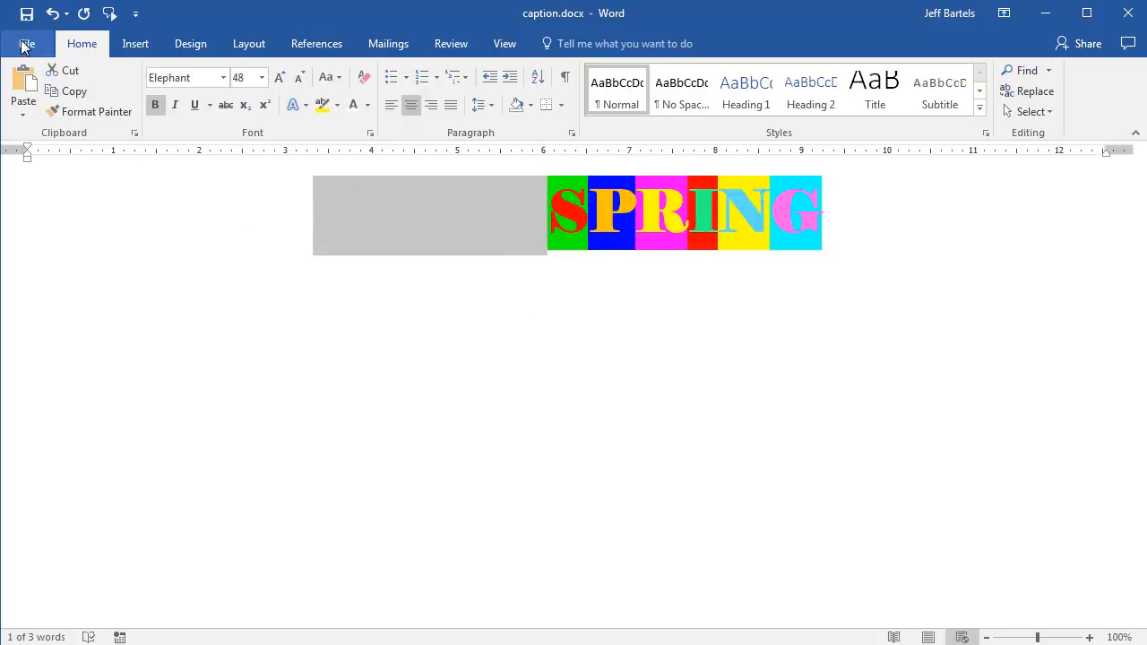
Step: Save the 'Coming SPRING 2018' Word document as Web Page caption.htm
left_click(27, 43)
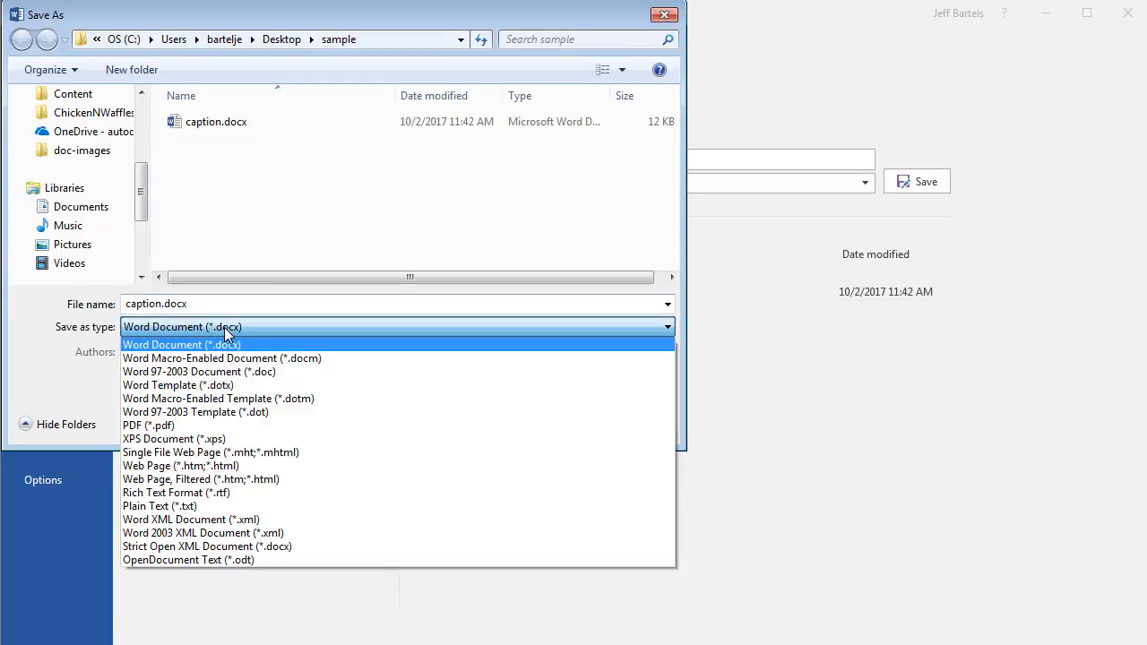
left_click(179, 466)
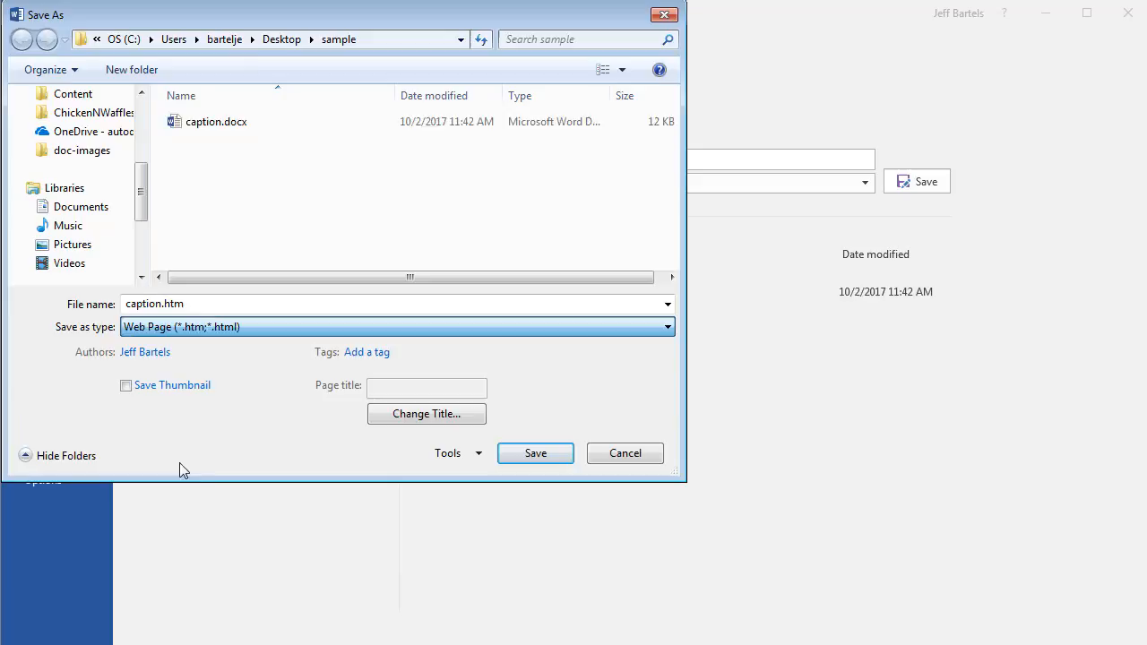
left_click(534, 452)
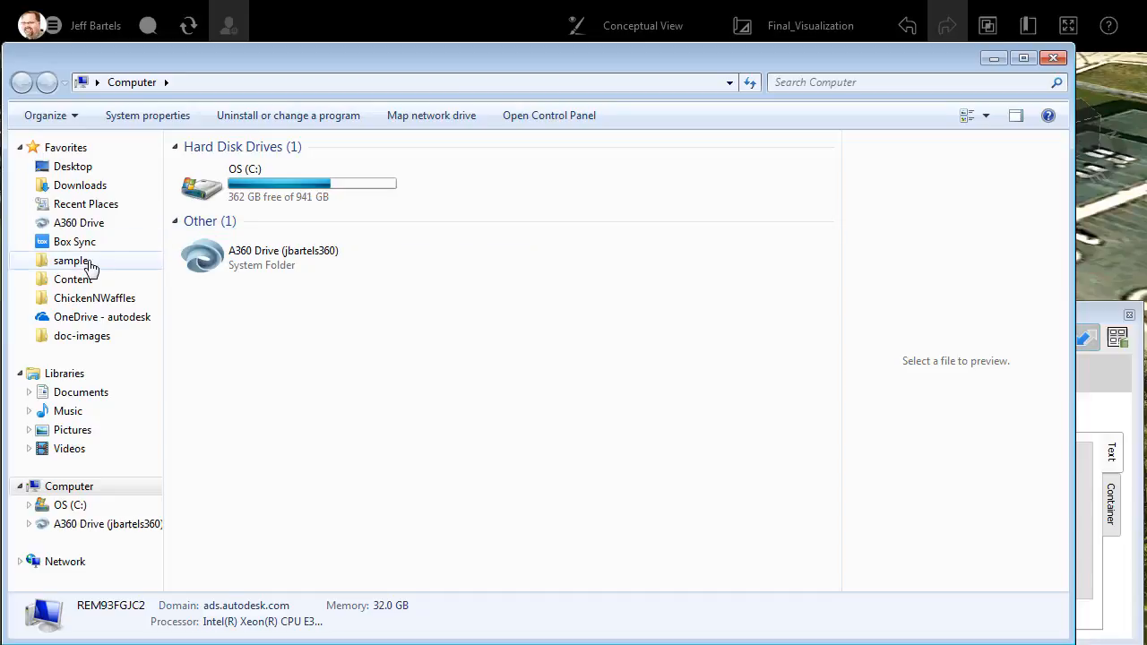
Step: Open caption.htm from the sample folder in Notepad to view its HTML code
double_click(70, 260)
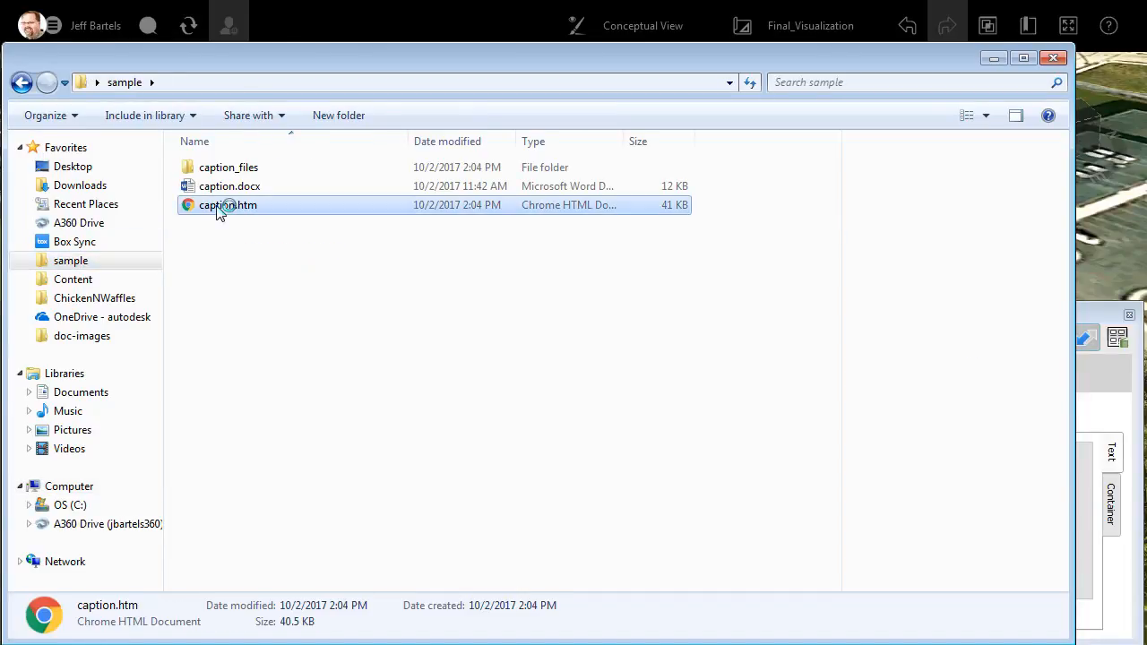
right_click(230, 204)
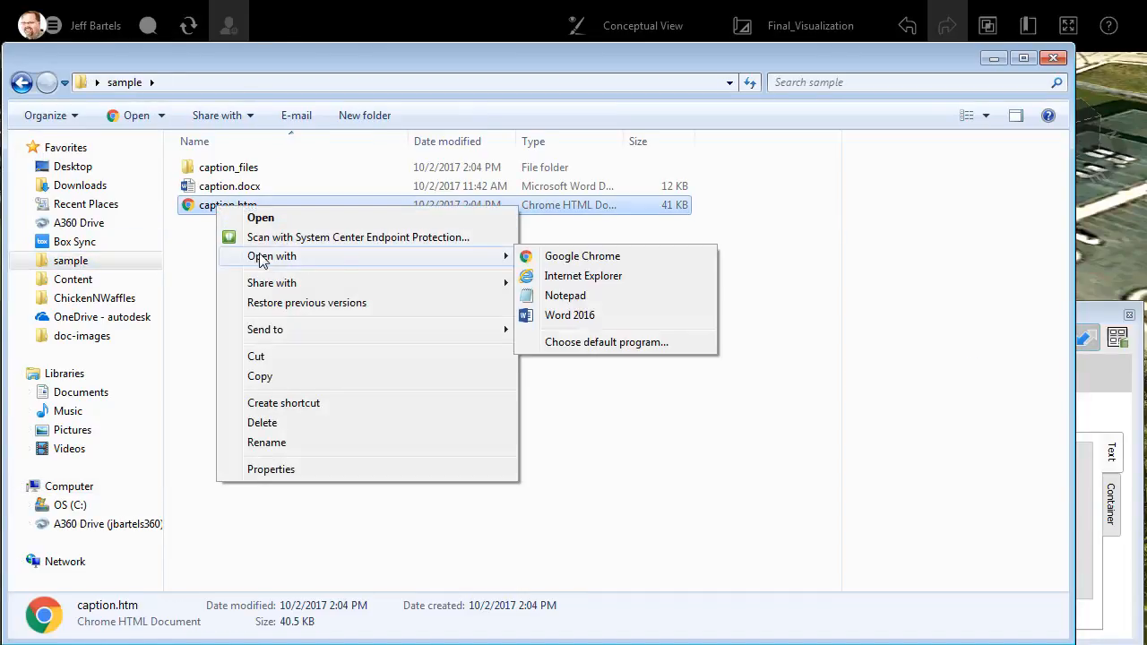
left_click(566, 294)
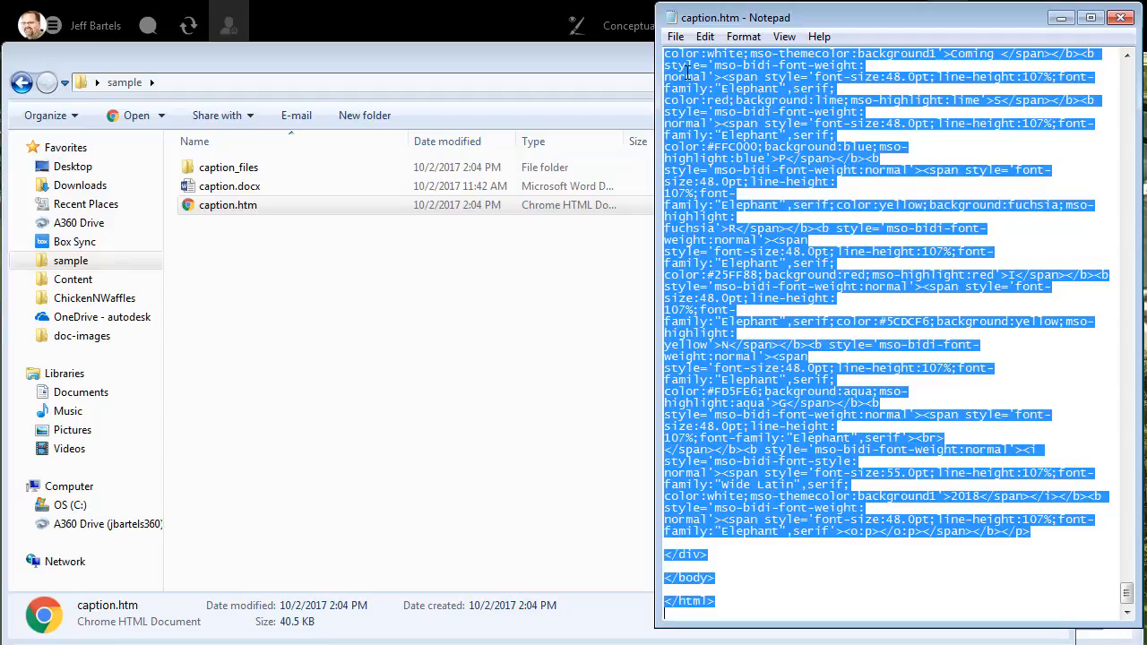
left_click(1129, 18)
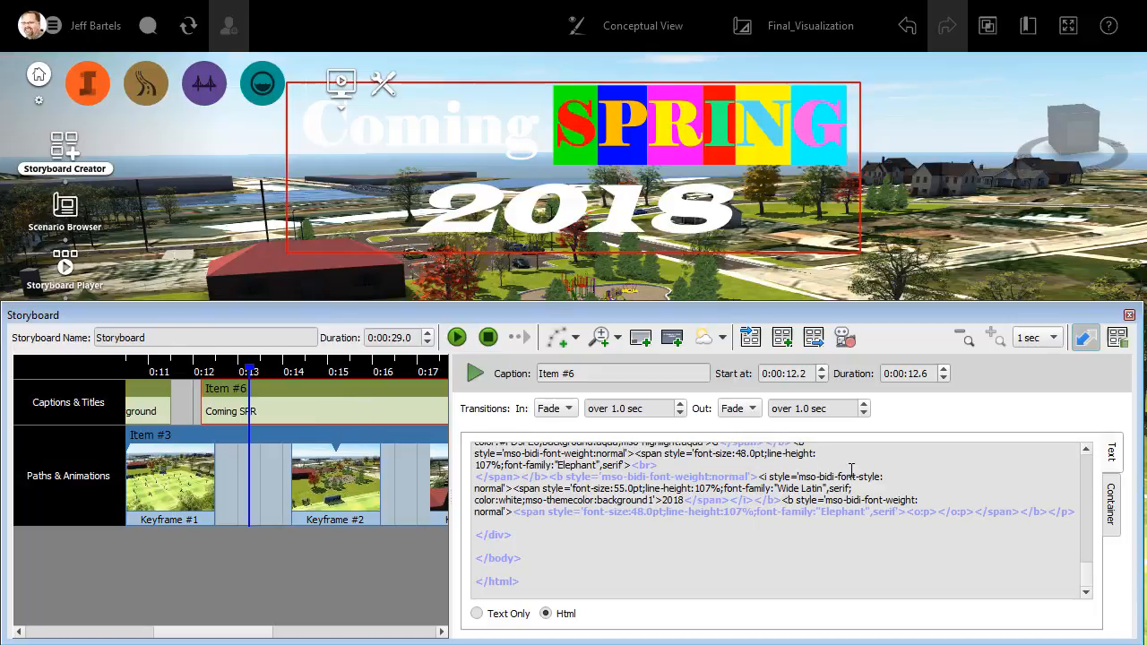
Step: Set the caption's Container location to Center Center and close the Storyboard panel
left_click(1111, 519)
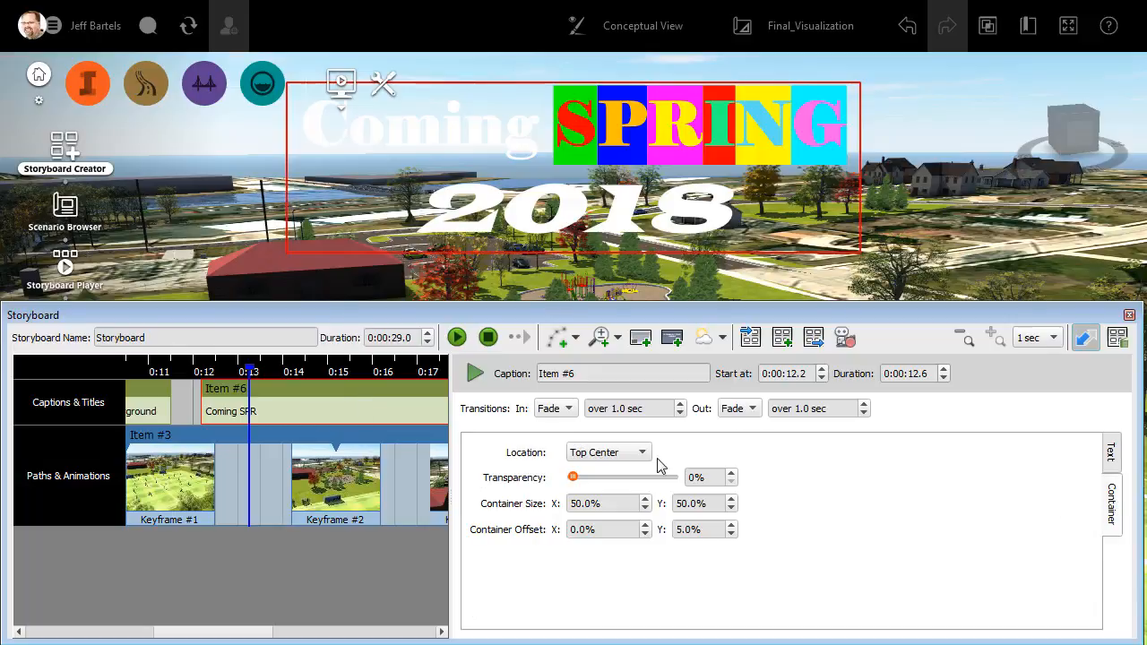
left_click(639, 452)
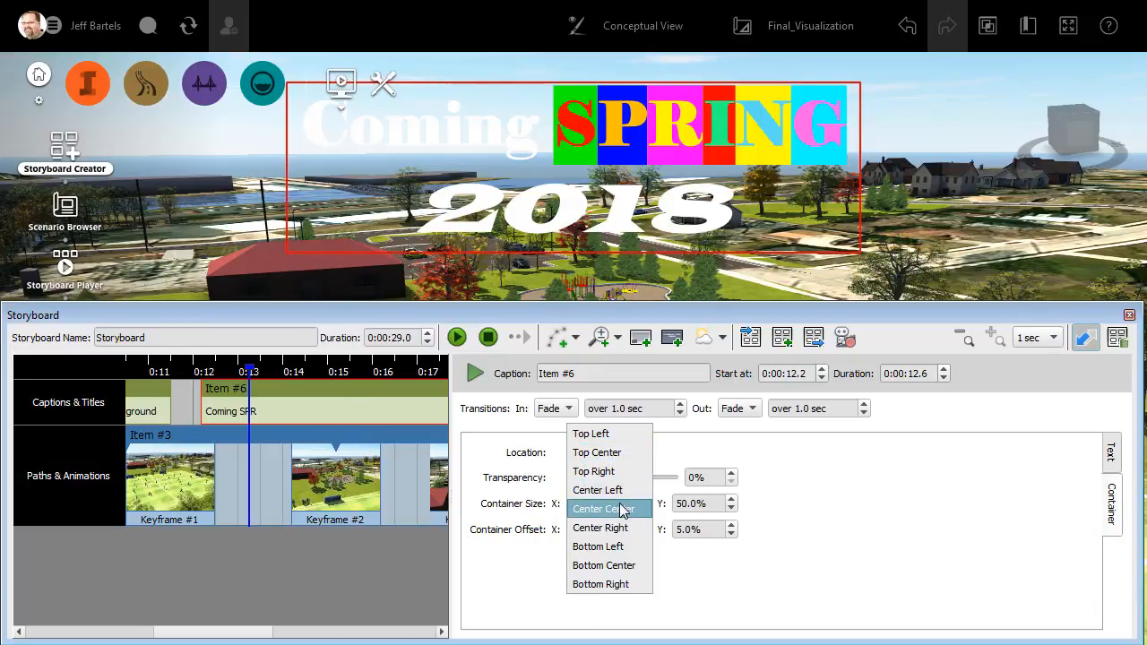
left_click(604, 509)
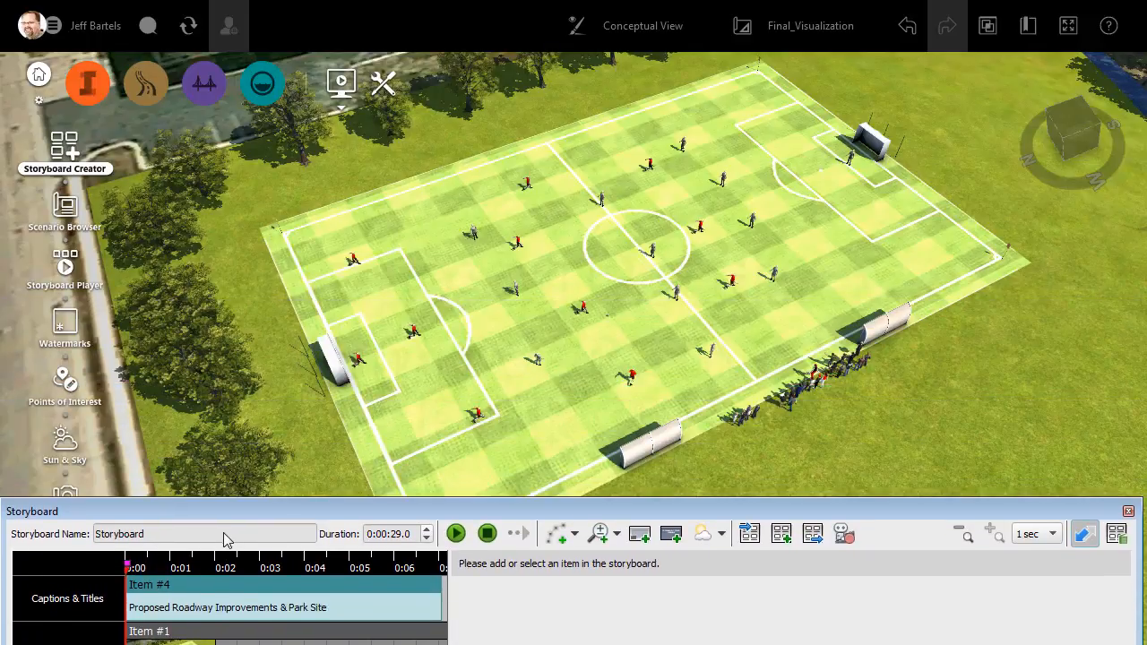
left_click(1130, 511)
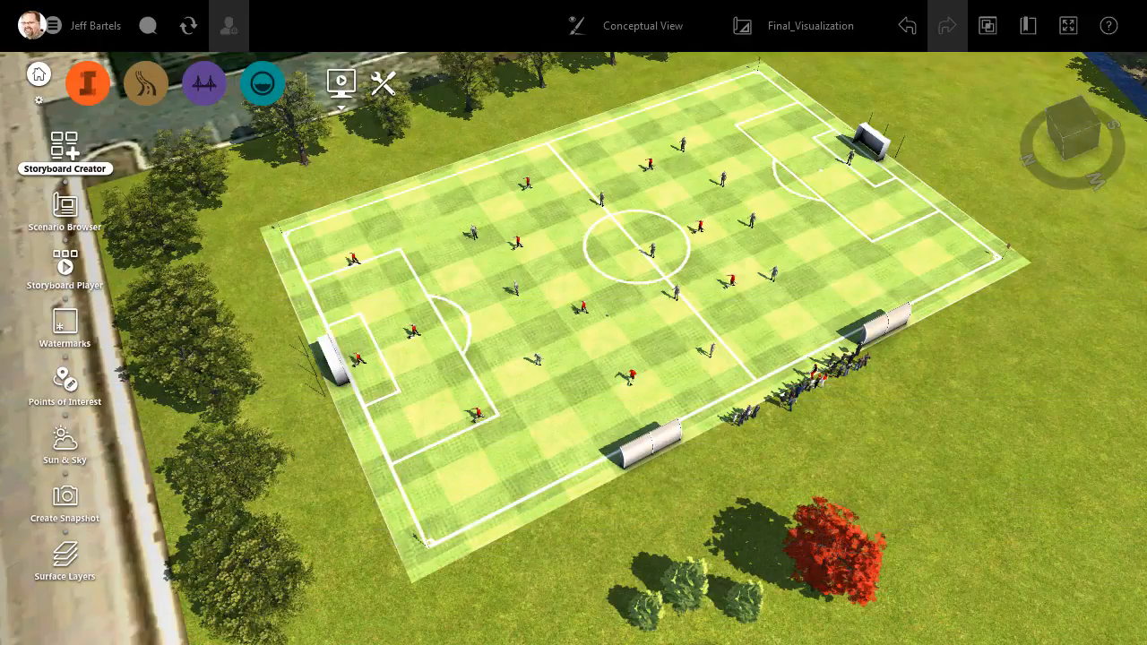